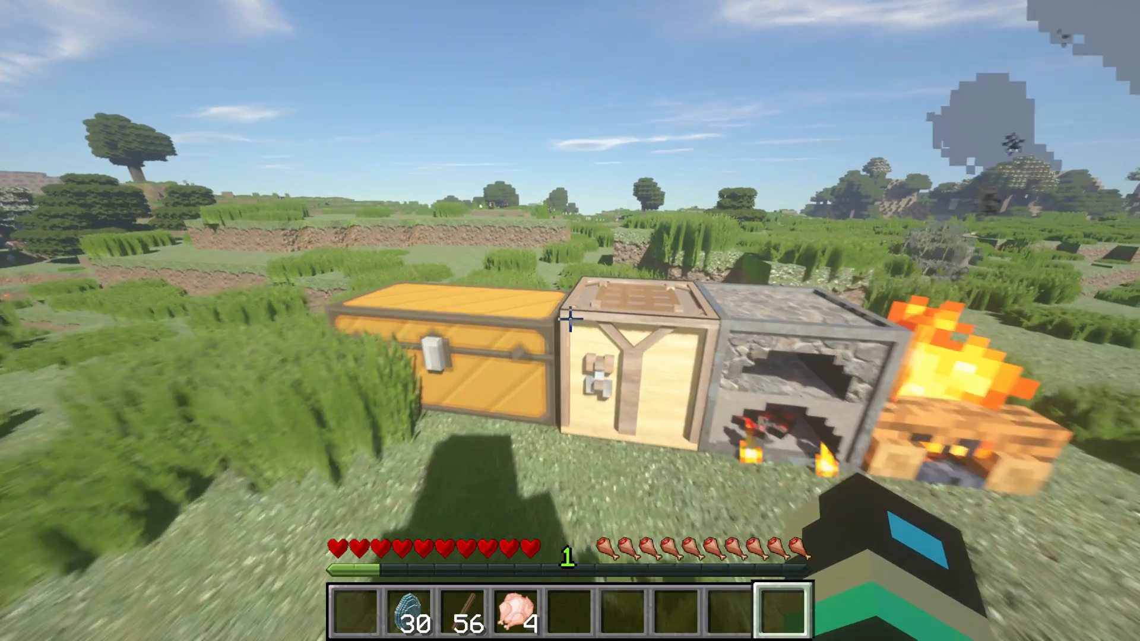
Leave the in-game crafting screen and show the MCRecipeScrambler source-code download formats in GitLab.
key(e)
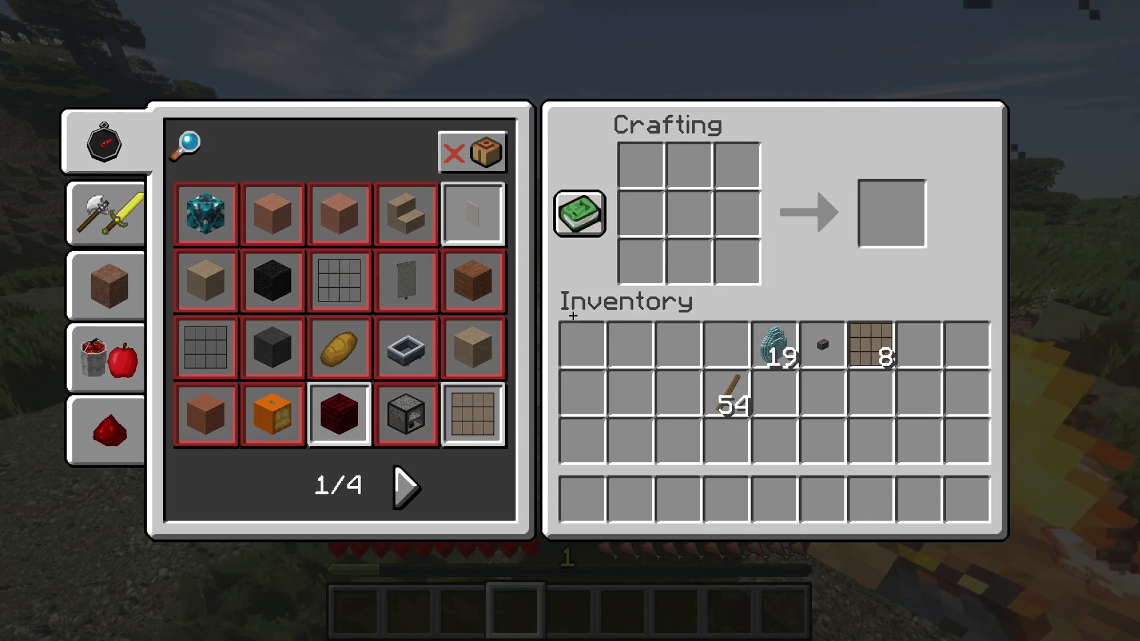
key(Escape)
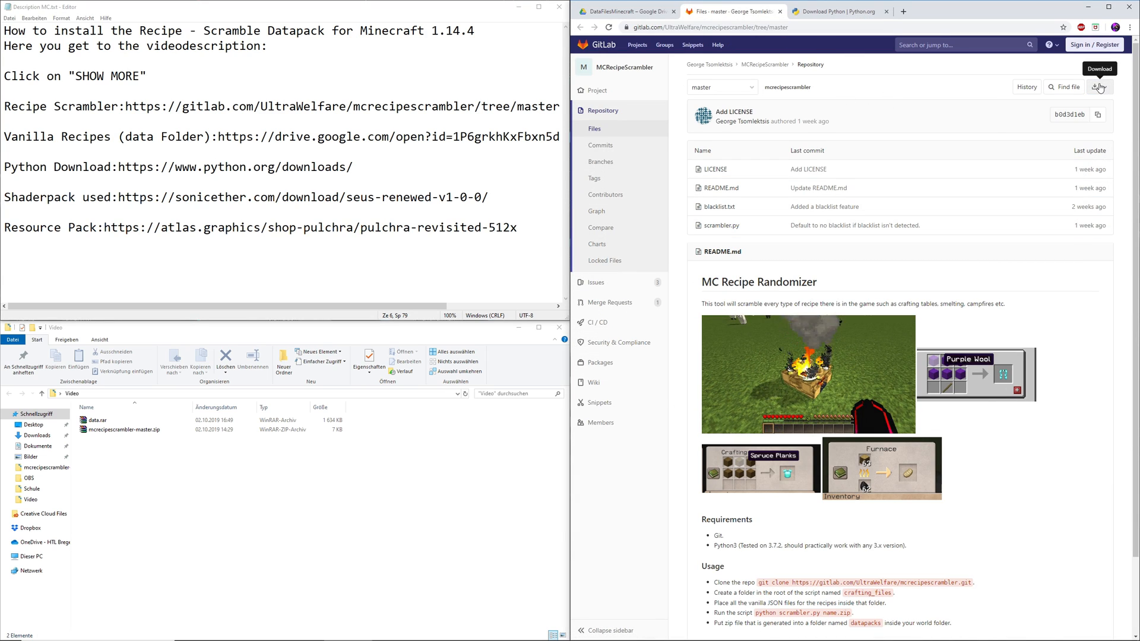
click(1102, 88)
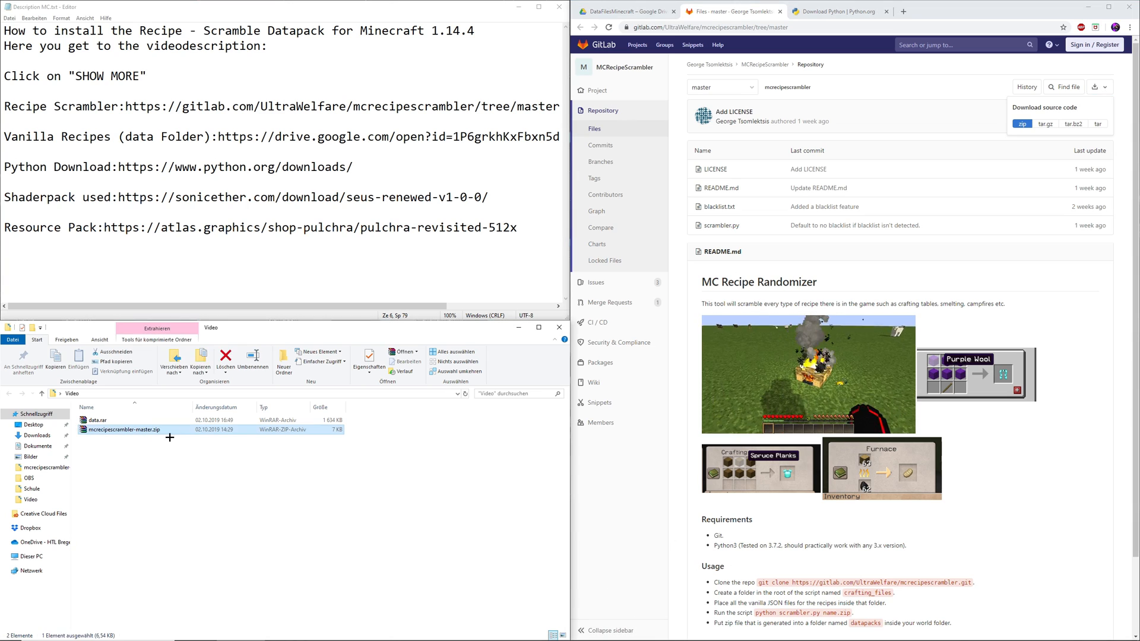
mouse_move(154, 431)
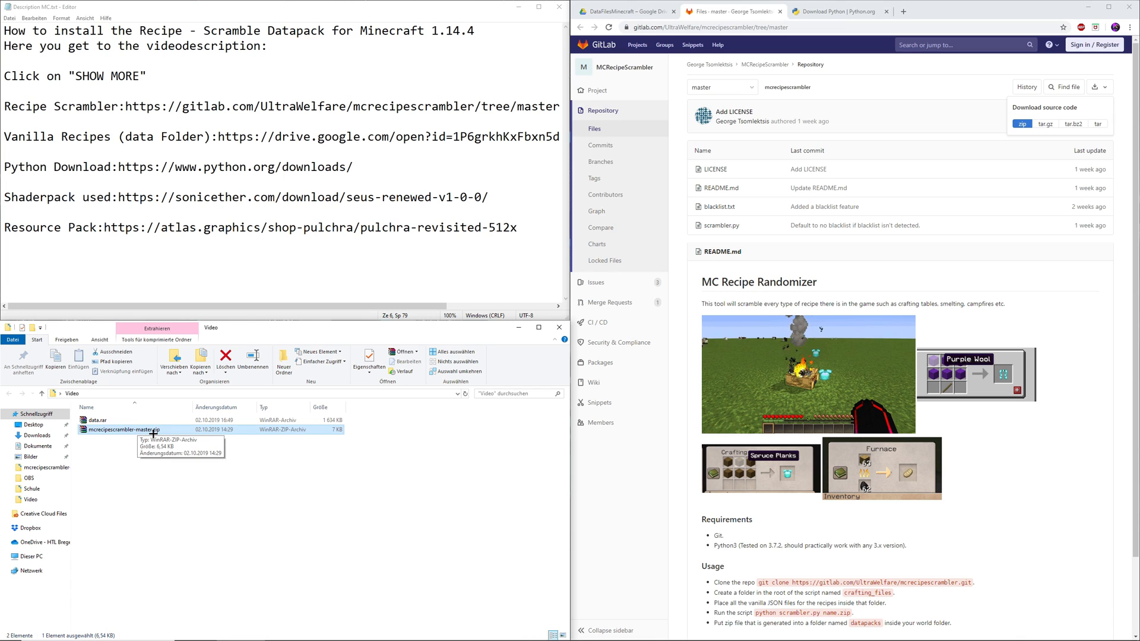
Extract mcrecipescrambler-master.zip into its own folder and select its contents.
right_click(136, 430)
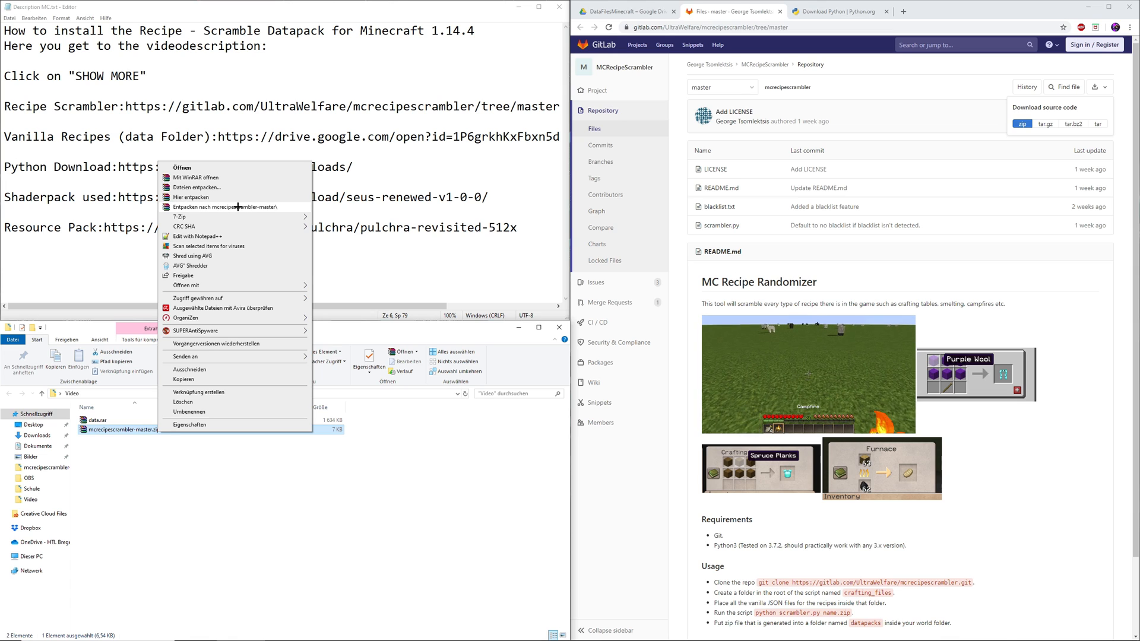
click(211, 207)
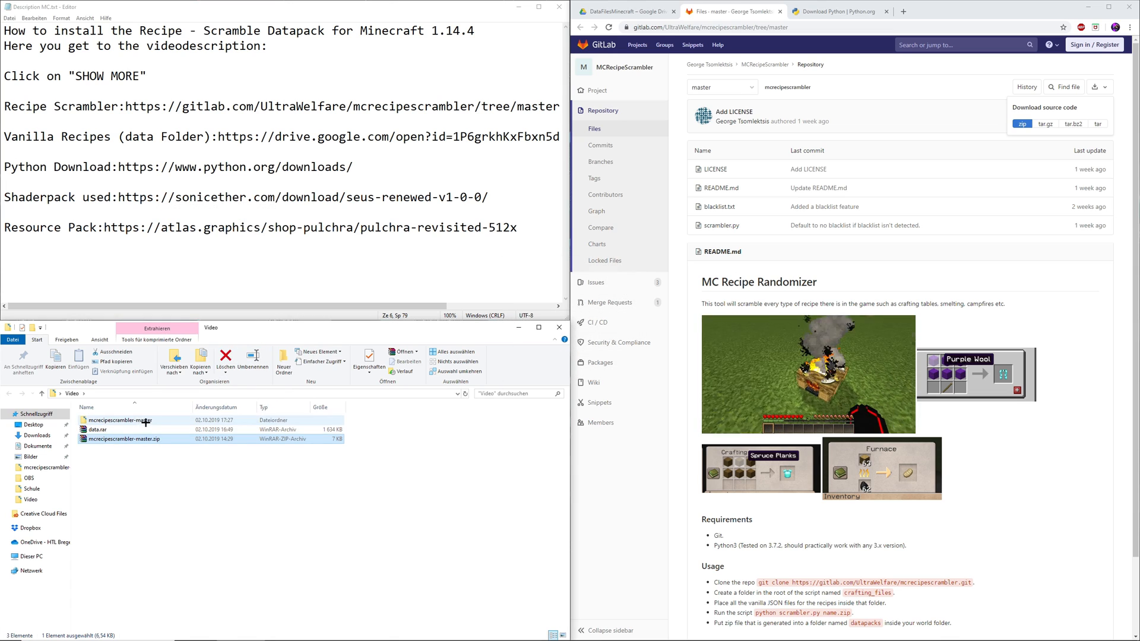
mouse_move(140, 421)
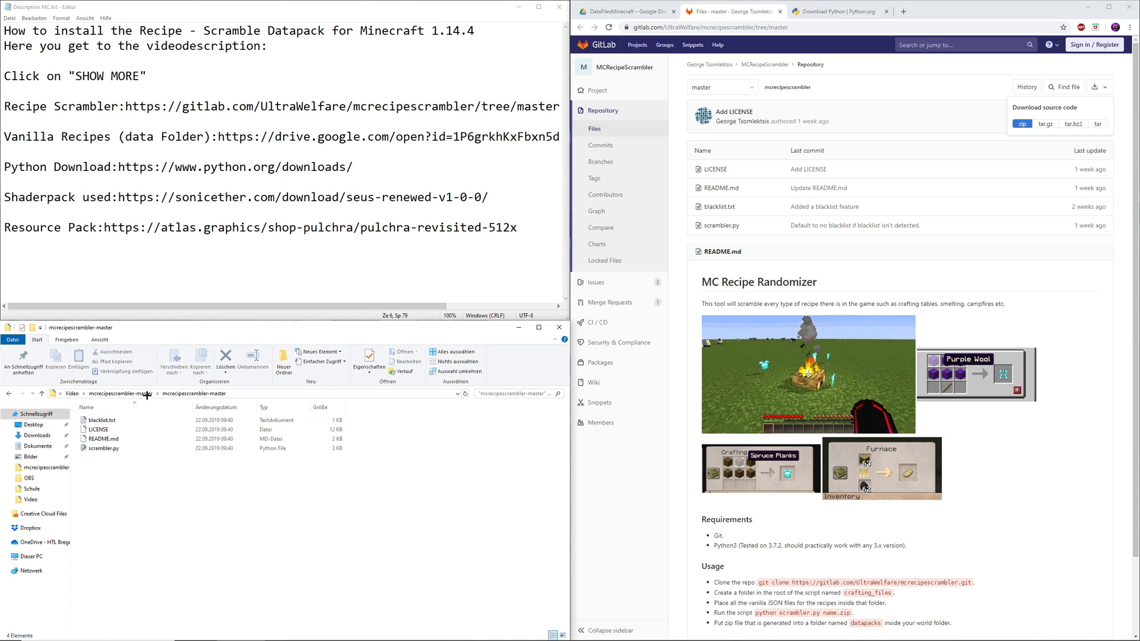
click(105, 449)
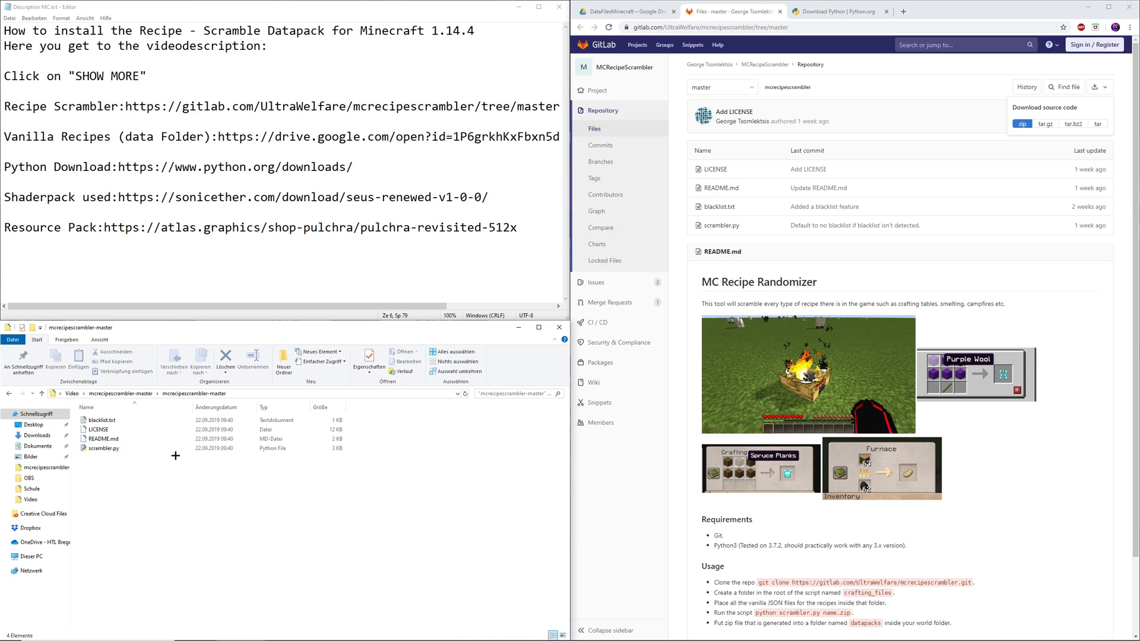
click(105, 449)
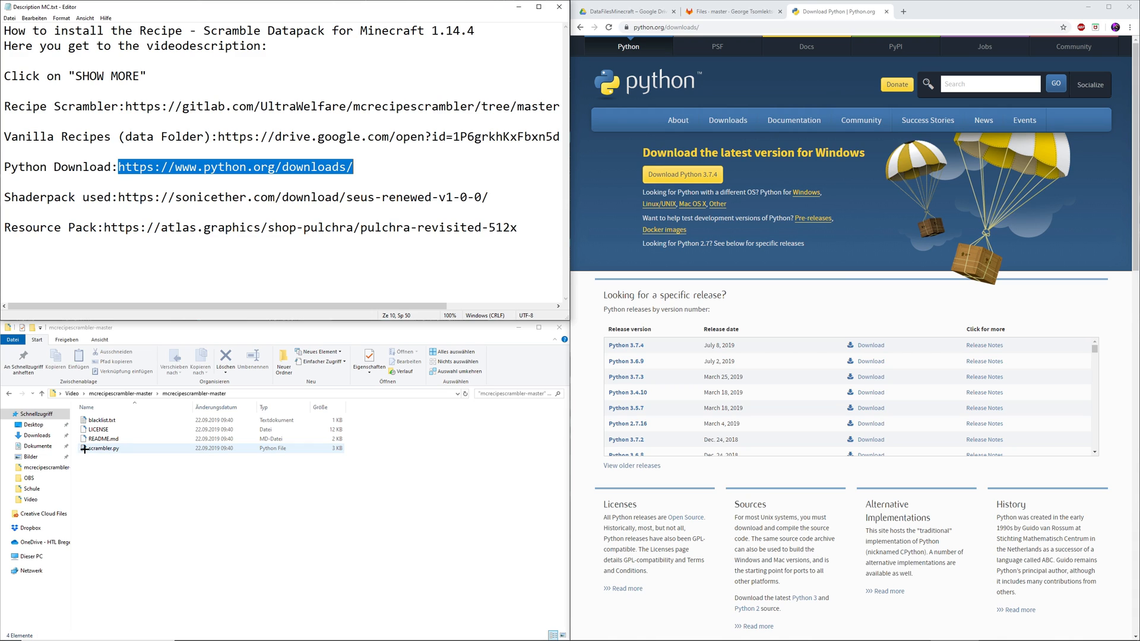
Show the context options for scrambler.py, including Edit with IDLE.
right_click(182, 449)
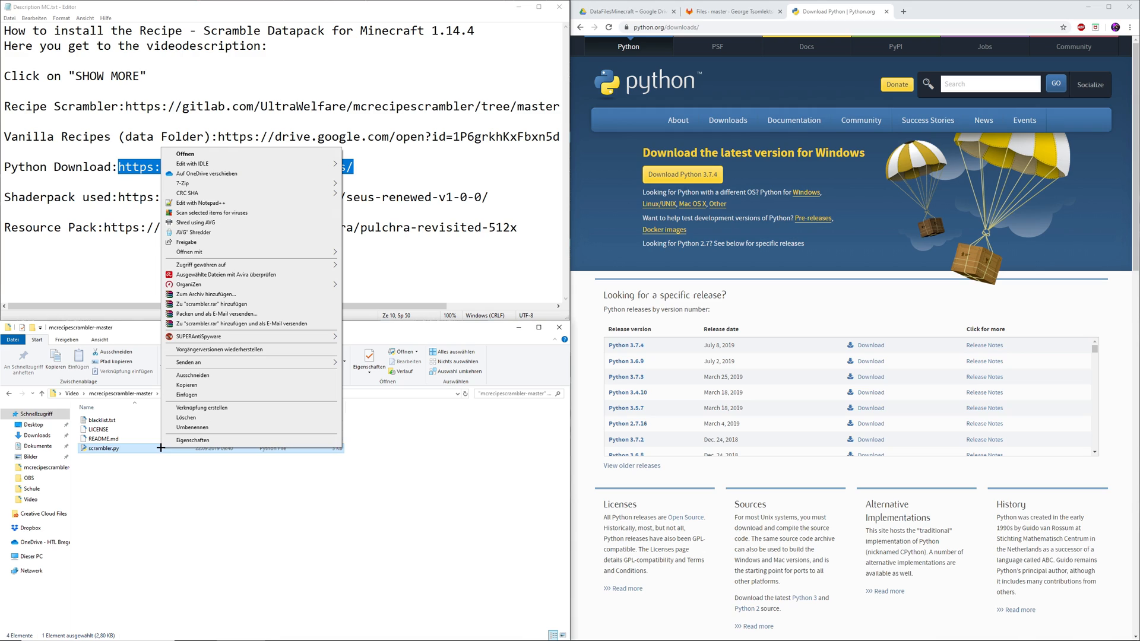
mouse_move(199, 251)
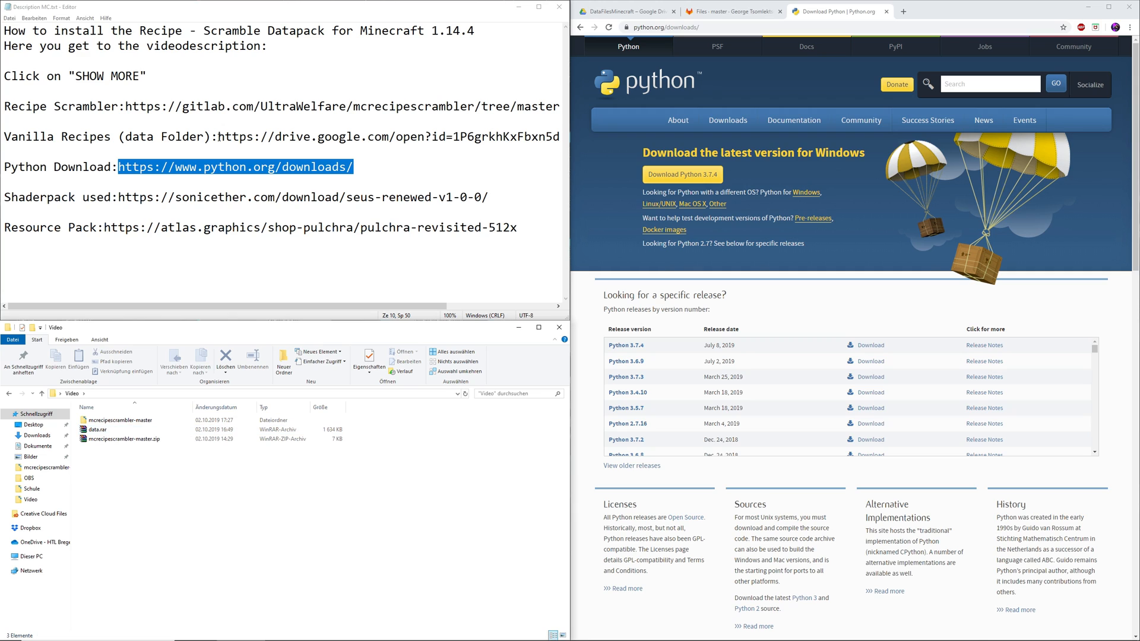
Follow the Drive link from the notes and download data.rar from the DataFilesMinecraft folder.
double_click(235, 136)
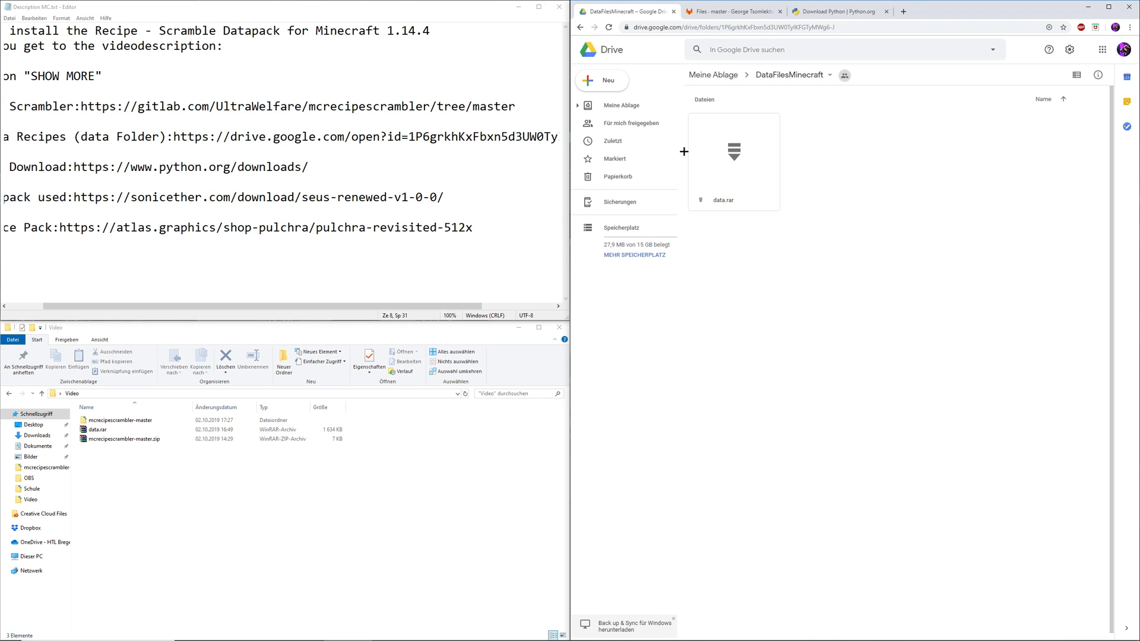
mouse_move(729, 143)
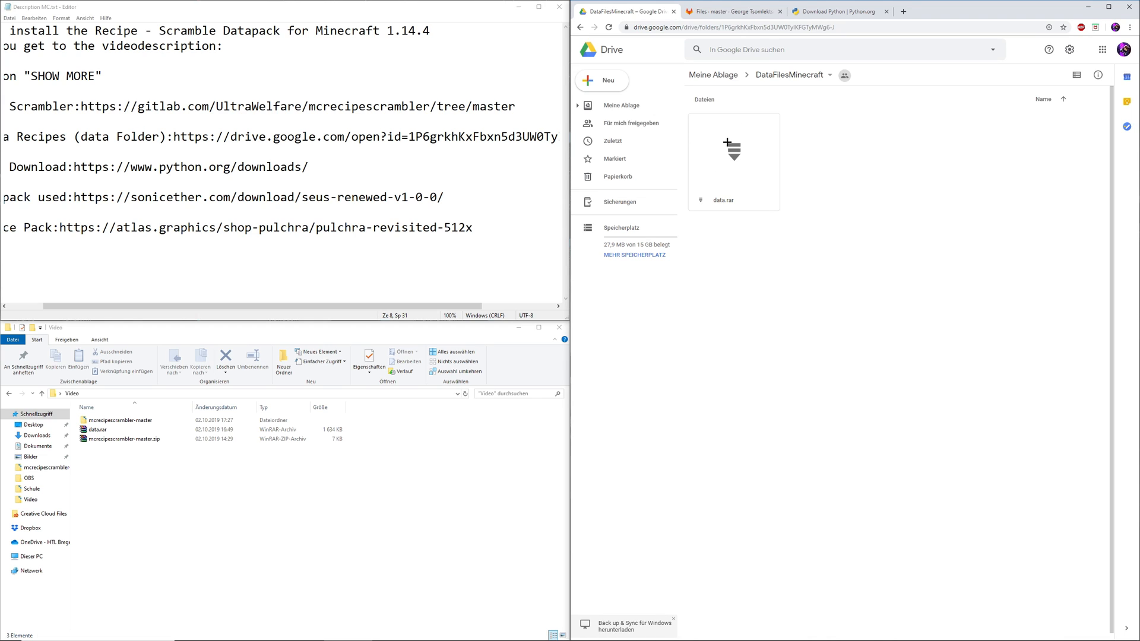
right_click(734, 160)
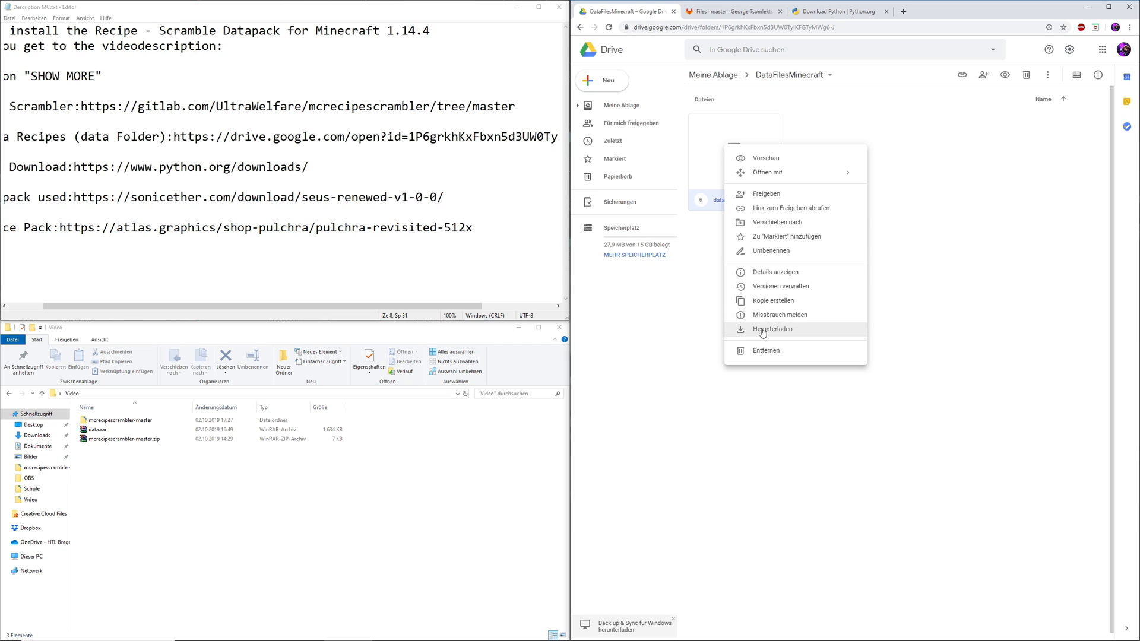
mouse_move(775, 337)
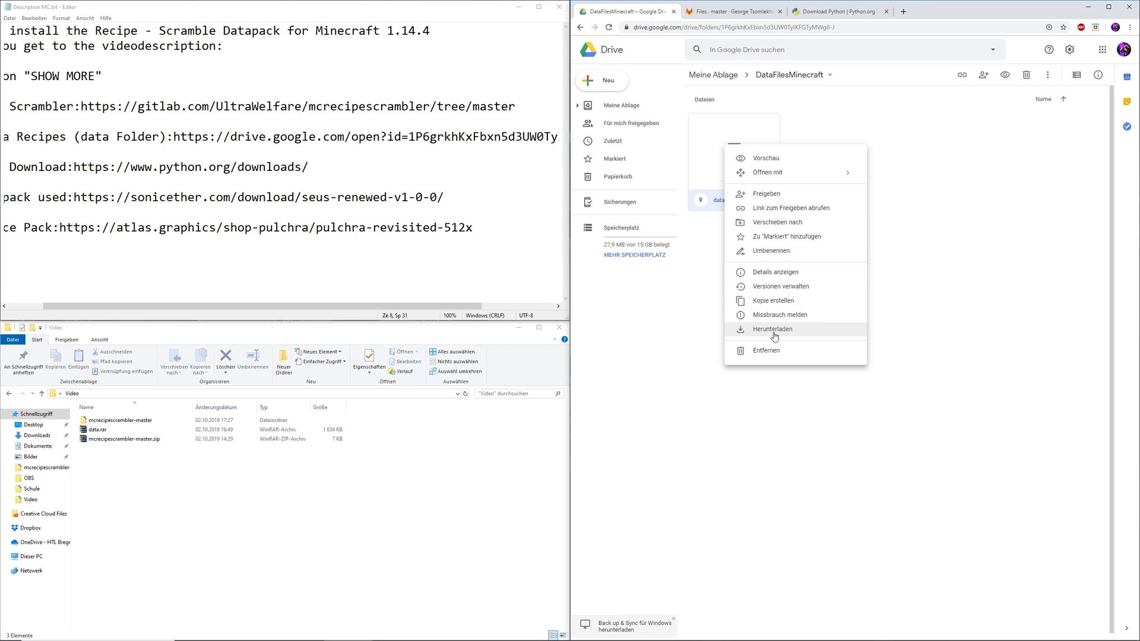
click(772, 329)
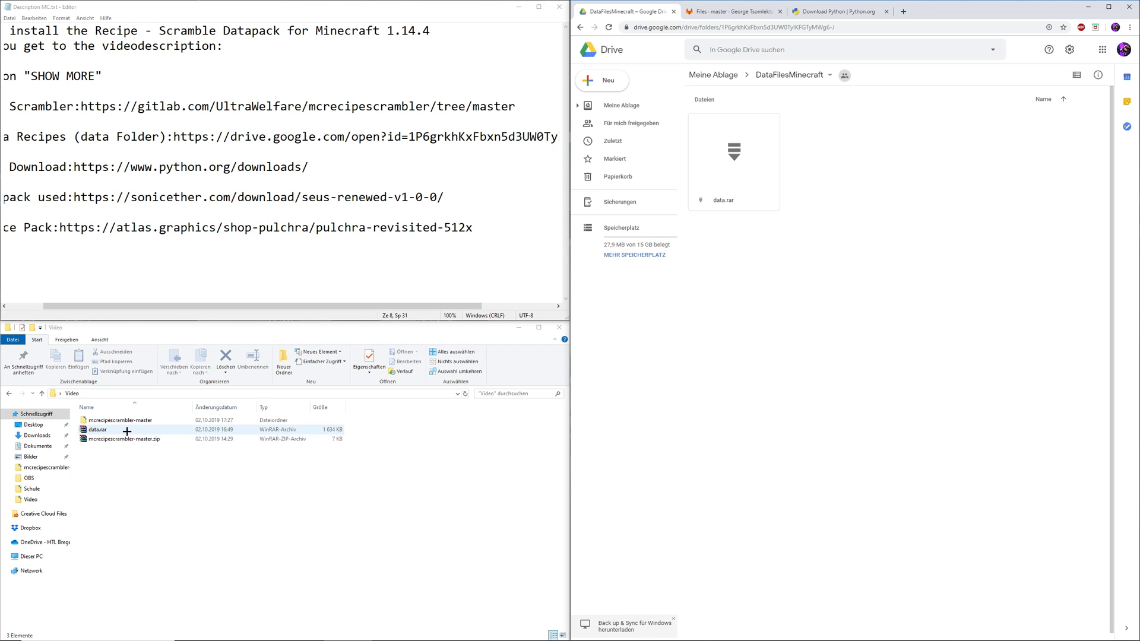
Extract data.rar into a data folder and browse its recipes folder of 757 JSON files.
right_click(95, 430)
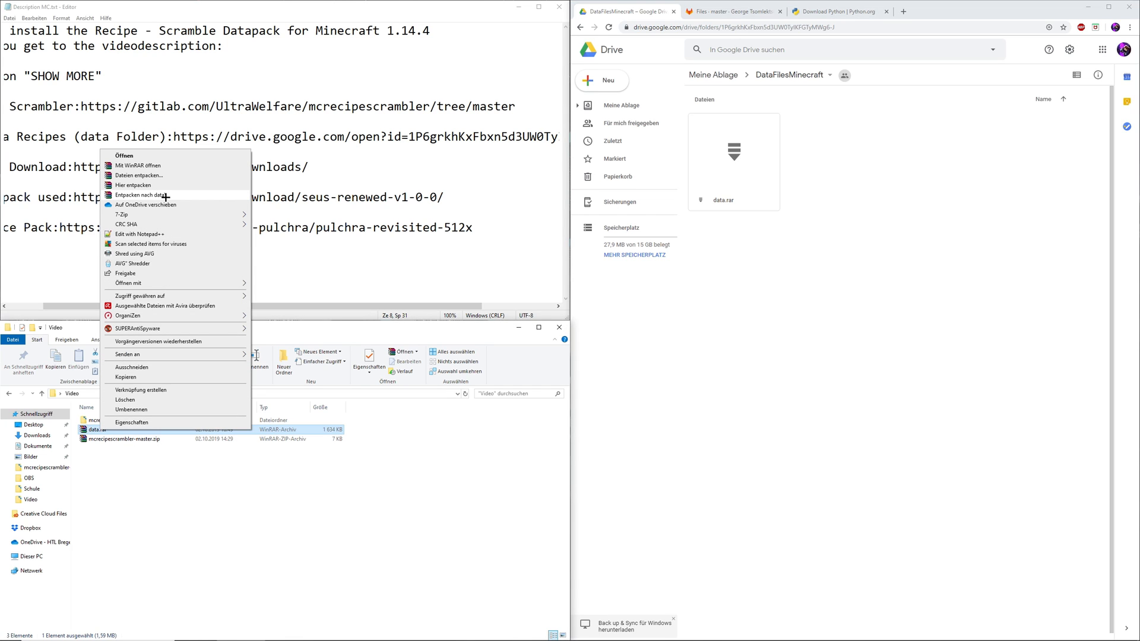
mouse_move(155, 196)
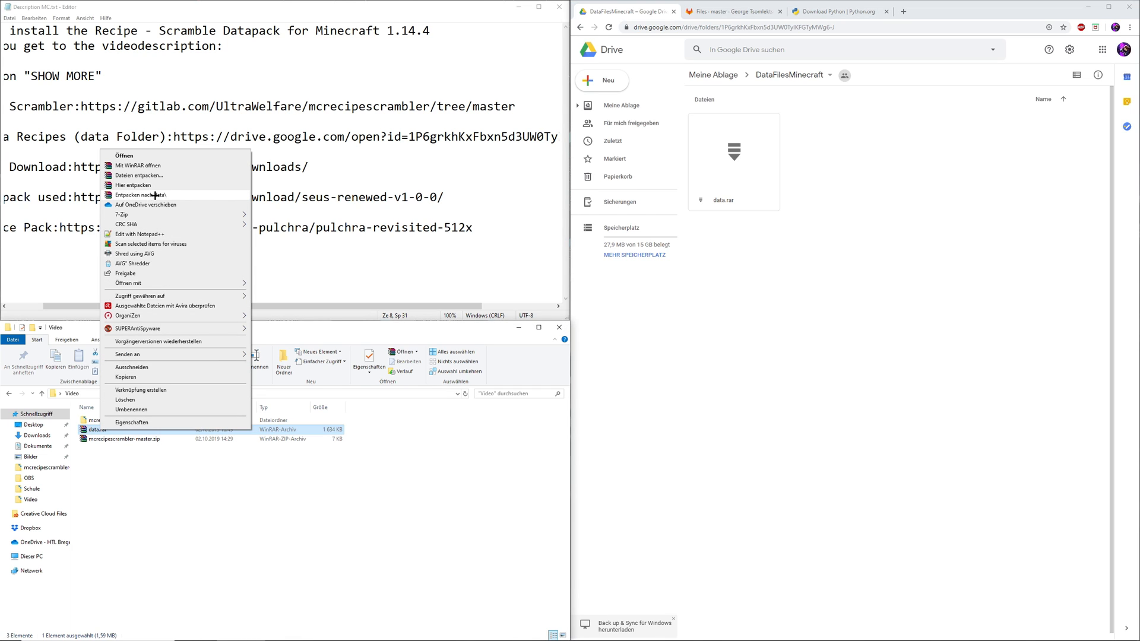
click(139, 195)
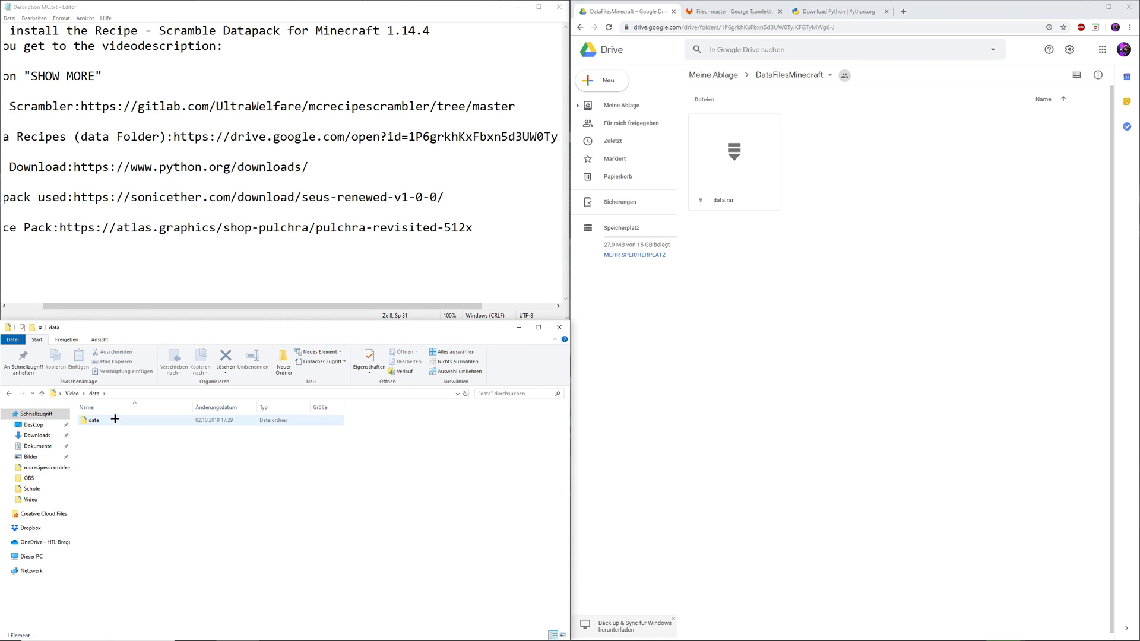
double_click(93, 421)
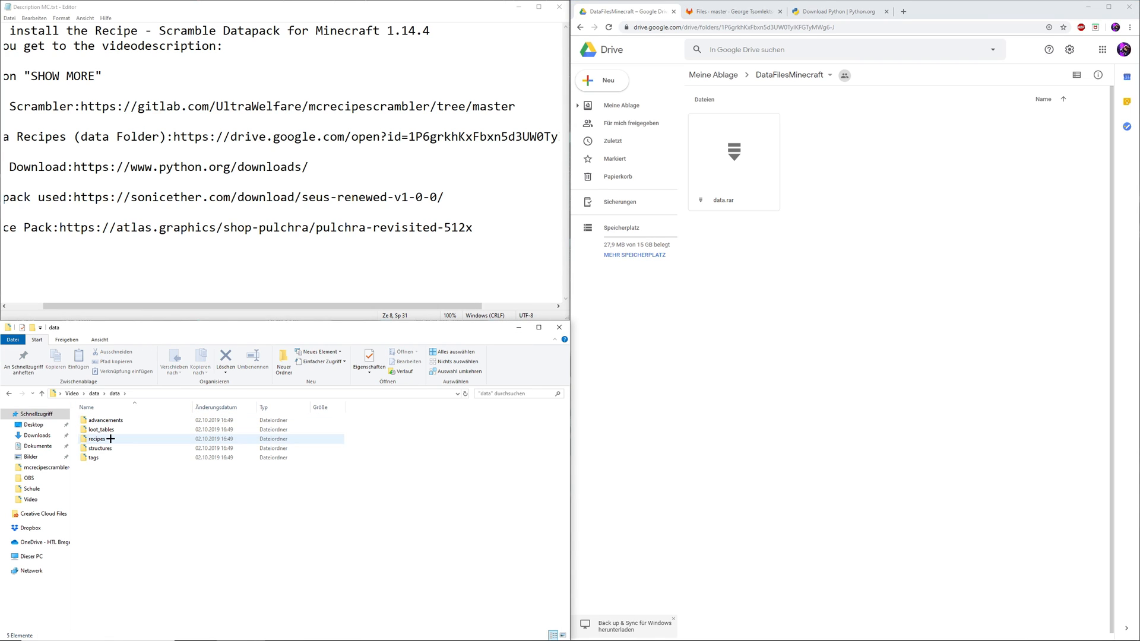
double_click(96, 439)
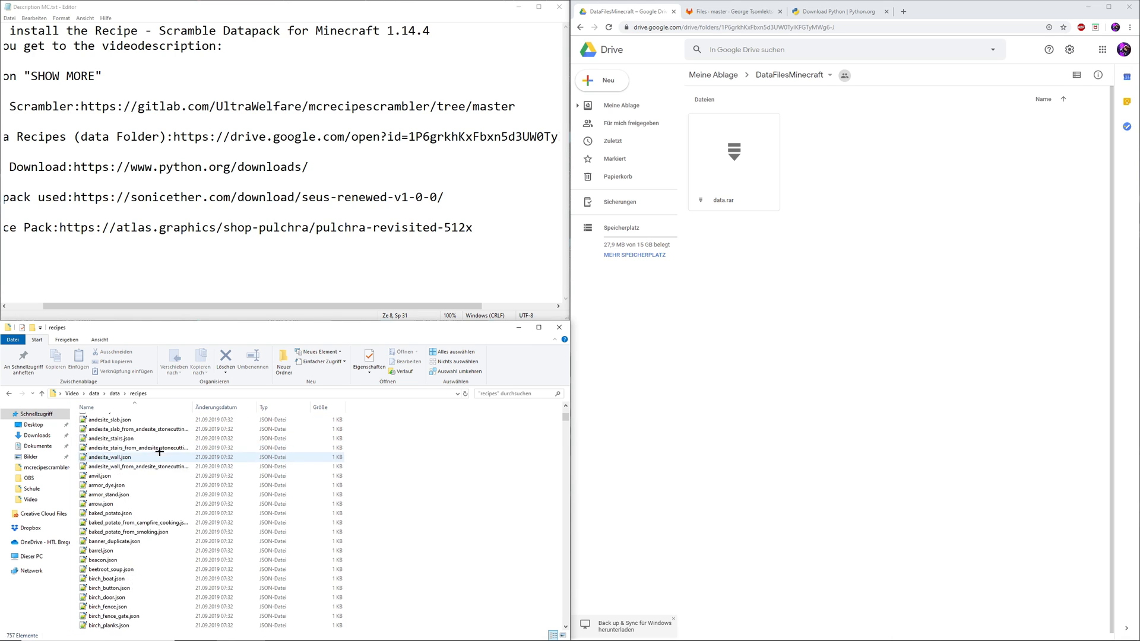
scroll(down, 3)
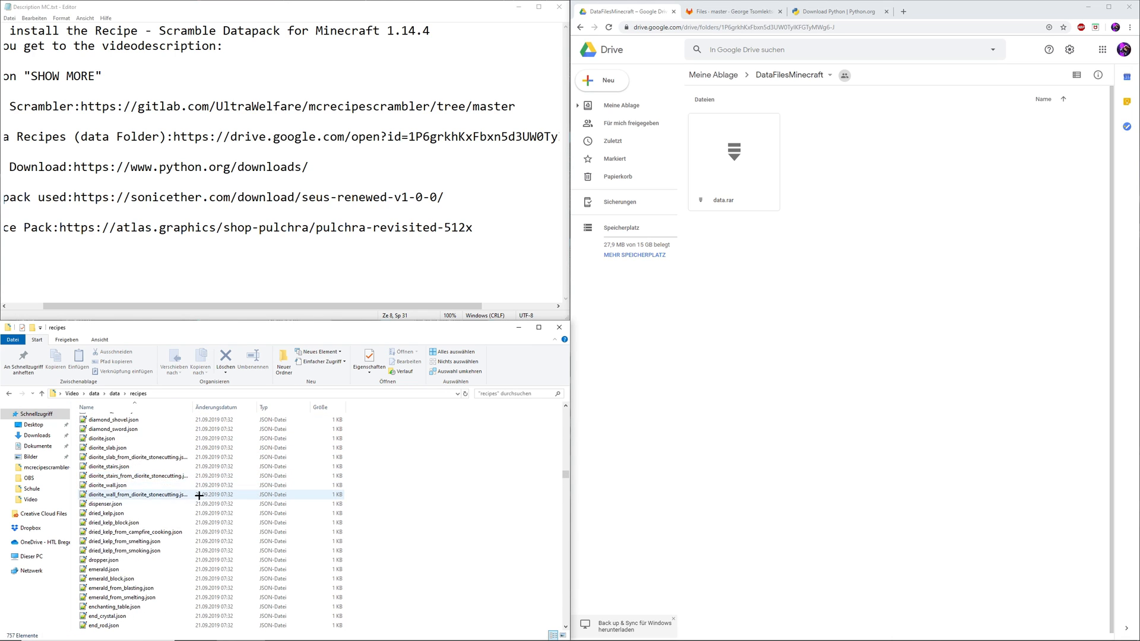
scroll(down, 3)
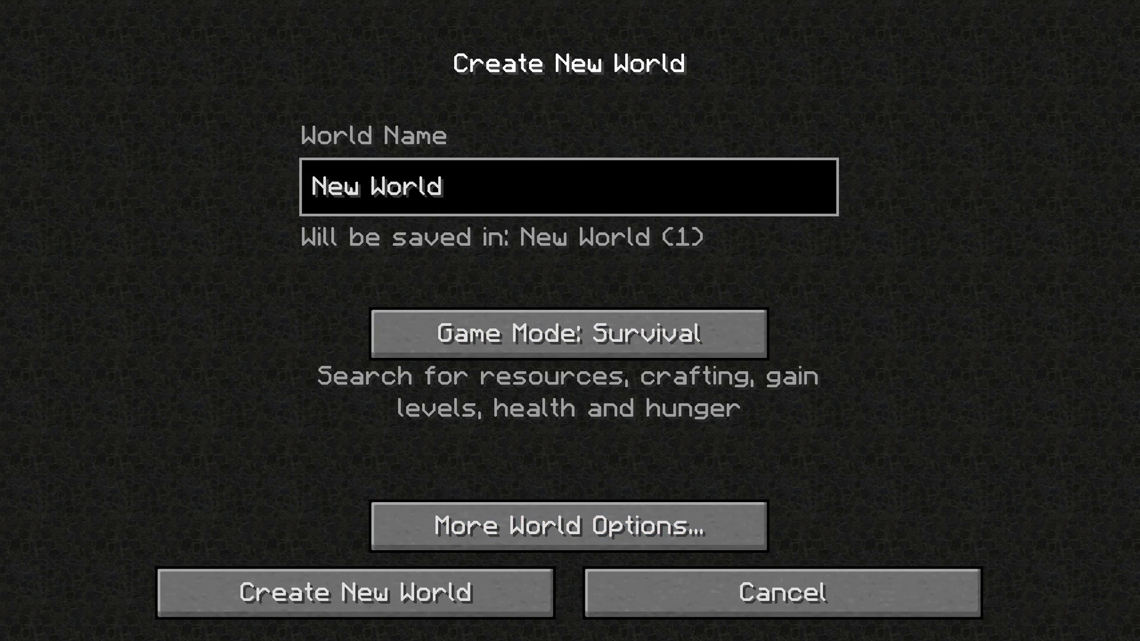
Create a survival world named Video Scramble with cheats allowed, then pause it.
text(Video Scramble)
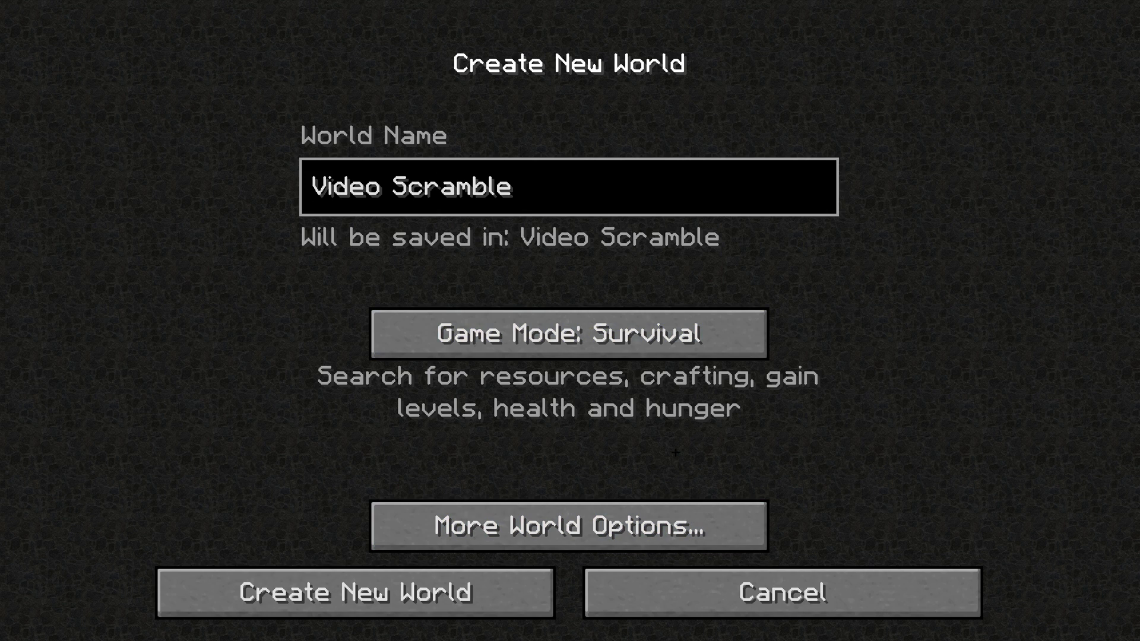
click(567, 530)
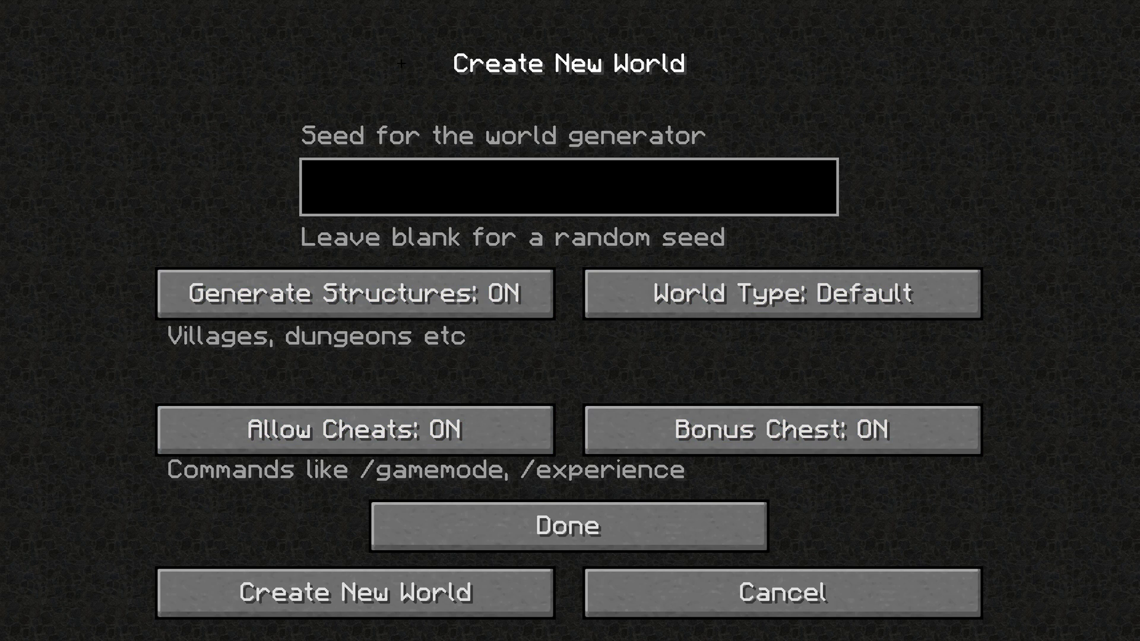
click(356, 593)
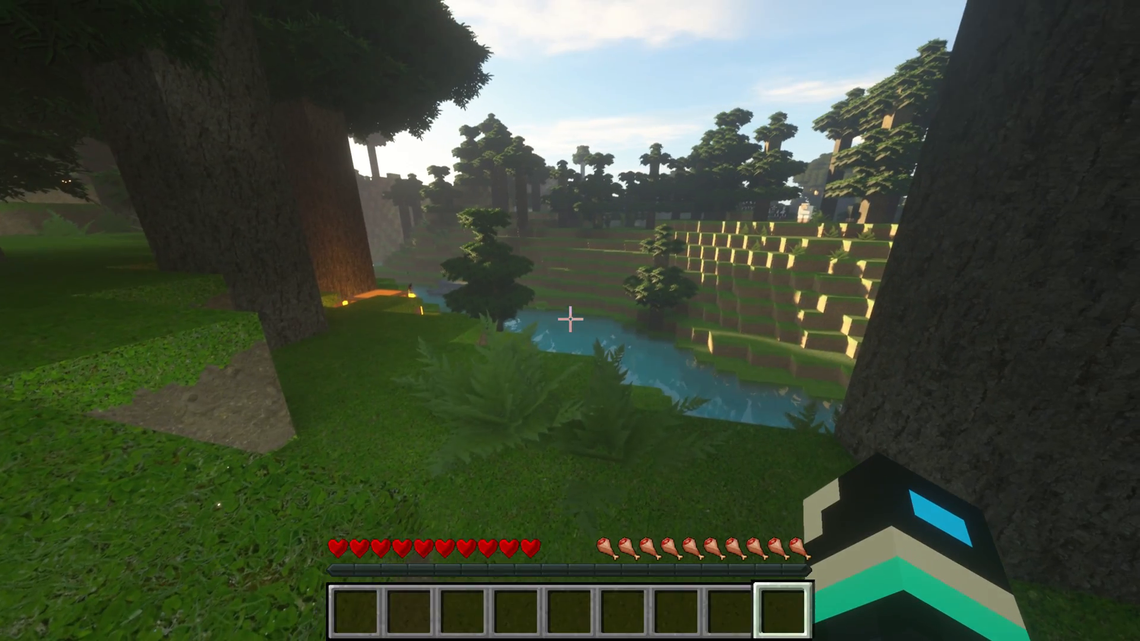
key(Escape)
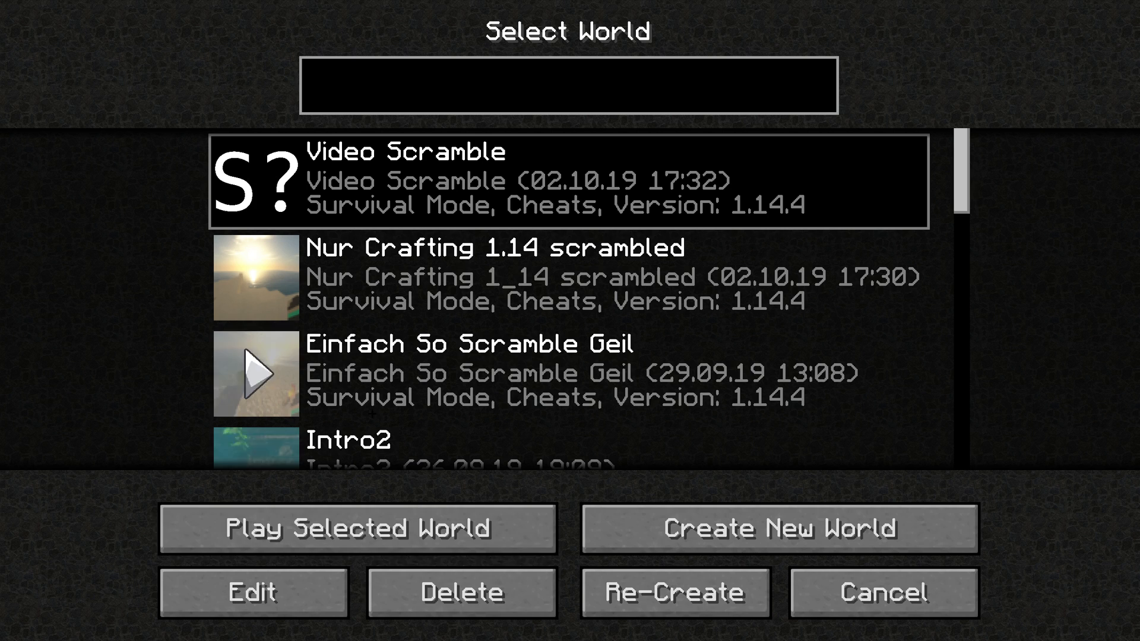
Select the Video Scramble world in the Select World list.
click(254, 594)
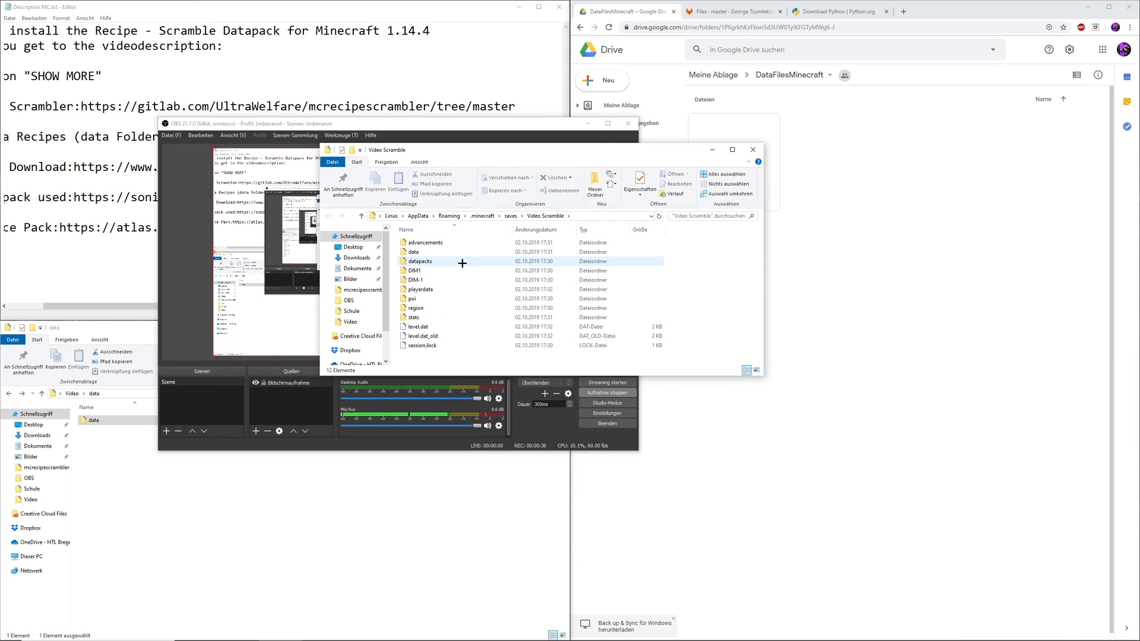
mouse_move(454, 261)
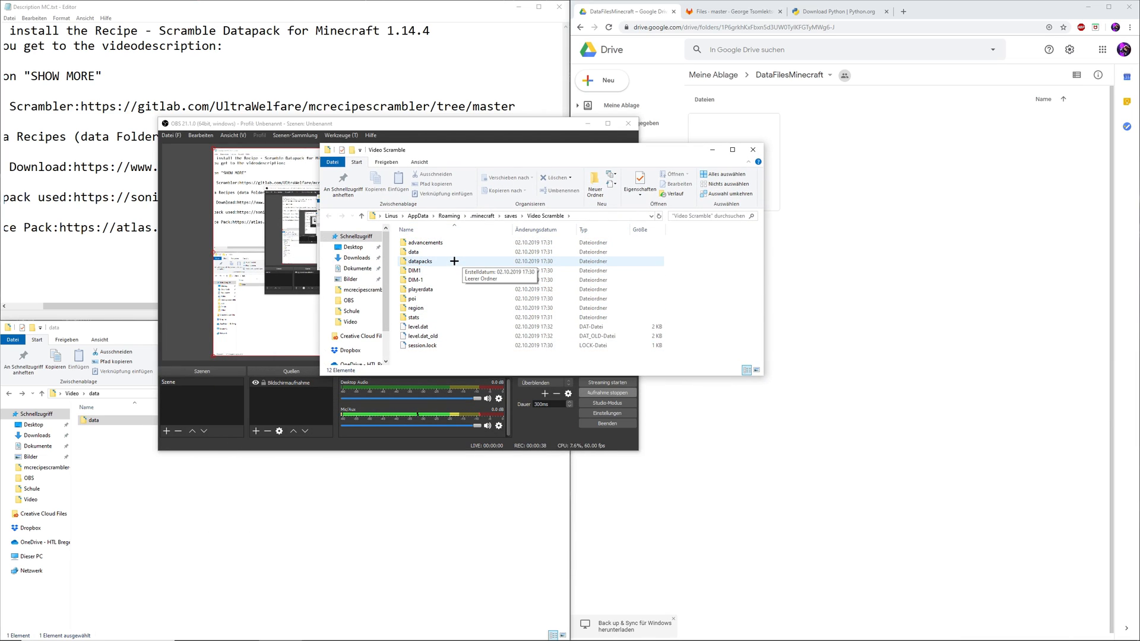
Show the save's empty datapacks folder beside the extracted mcrecipescrambler-master folder.
double_click(423, 261)
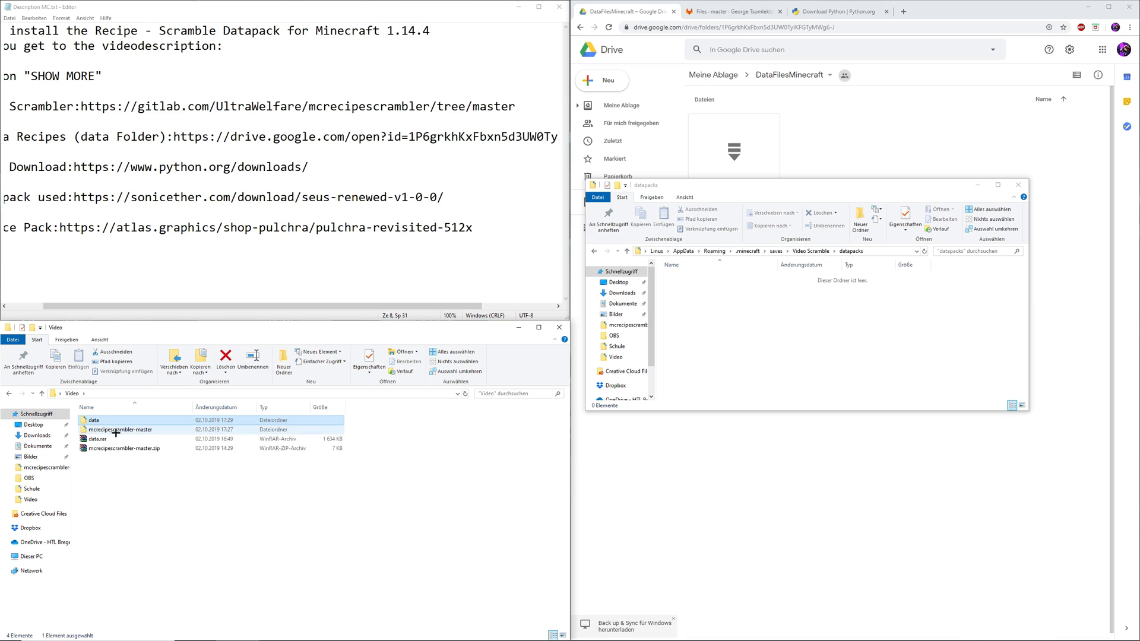
mouse_move(133, 430)
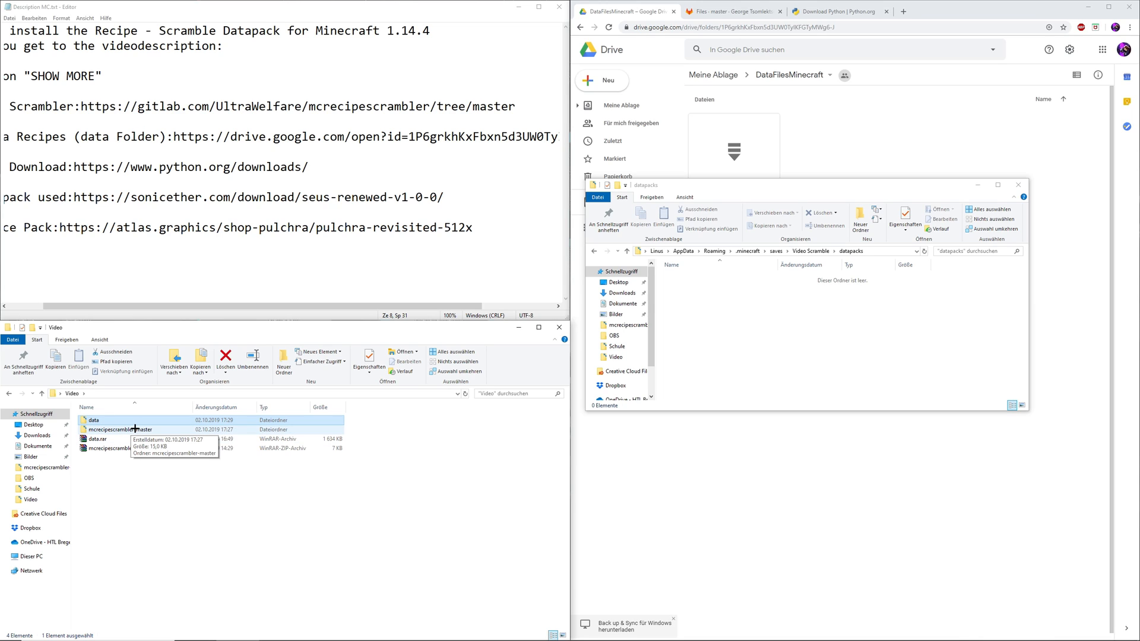
double_click(119, 430)
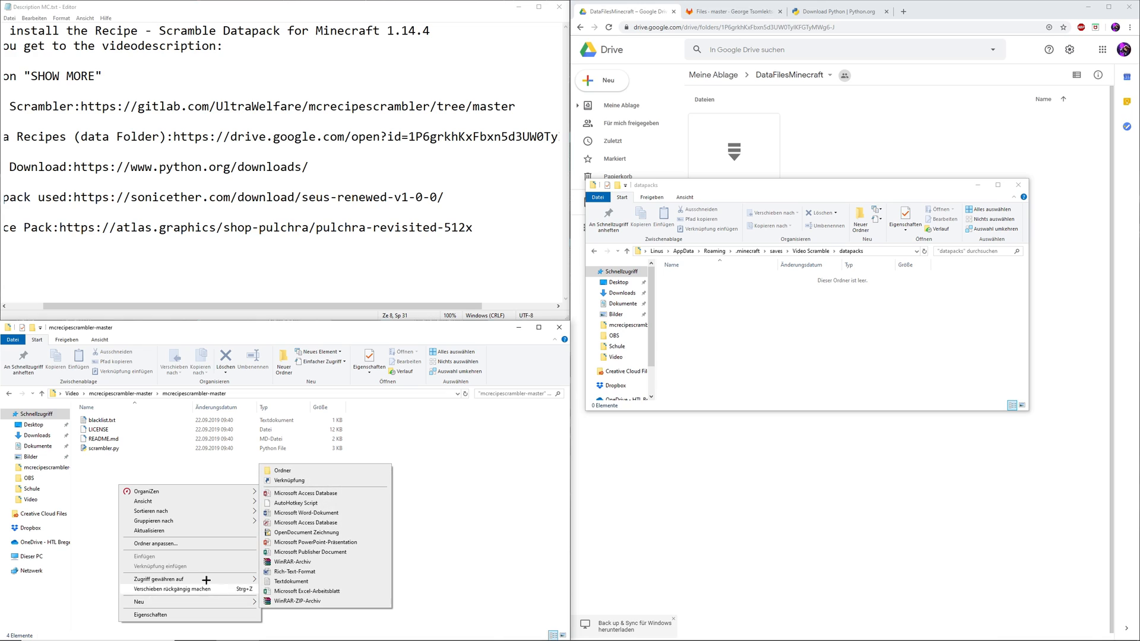
Create a new folder inside the scrambler folder.
click(282, 470)
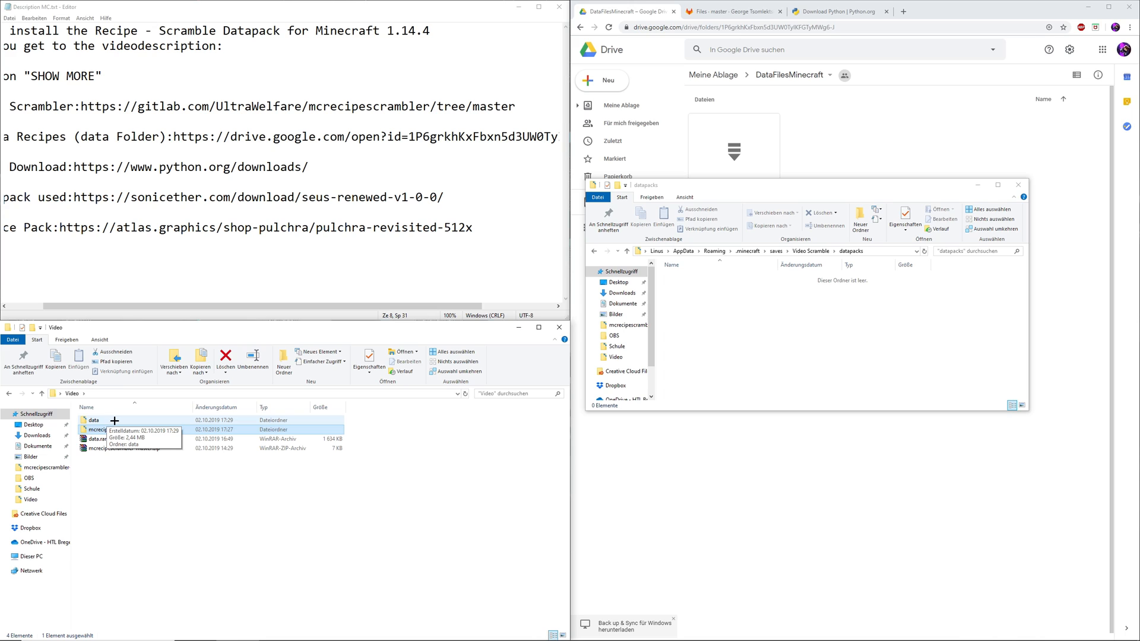
Copy all 757 recipe JSON files from data\data\recipes into the scrambler's crafting_files folder.
double_click(93, 422)
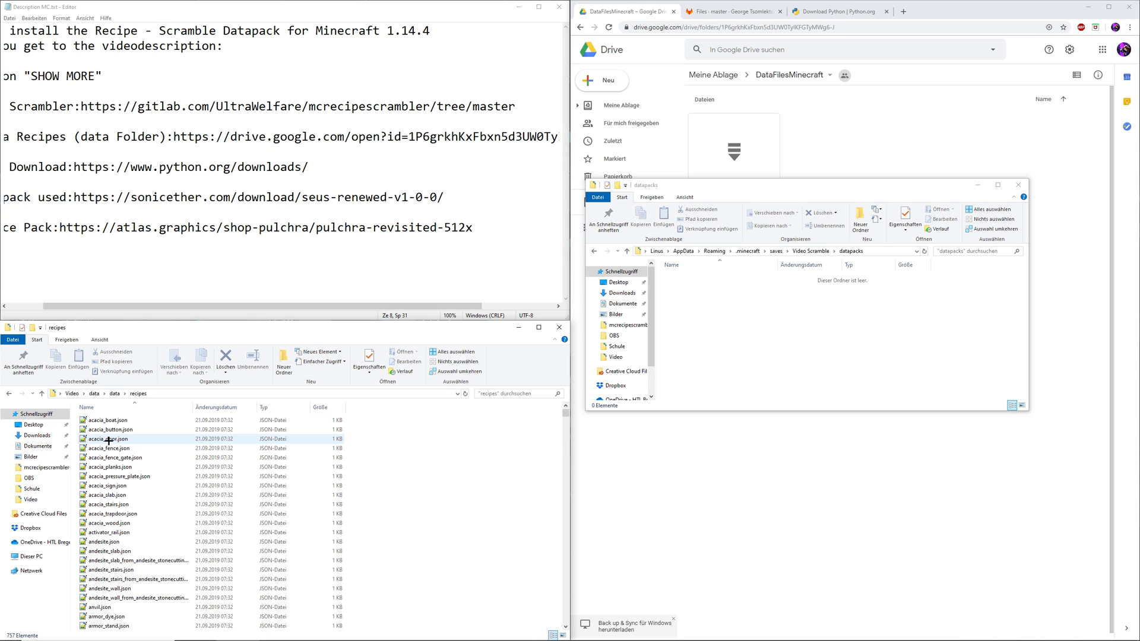
key(ctrl+a)
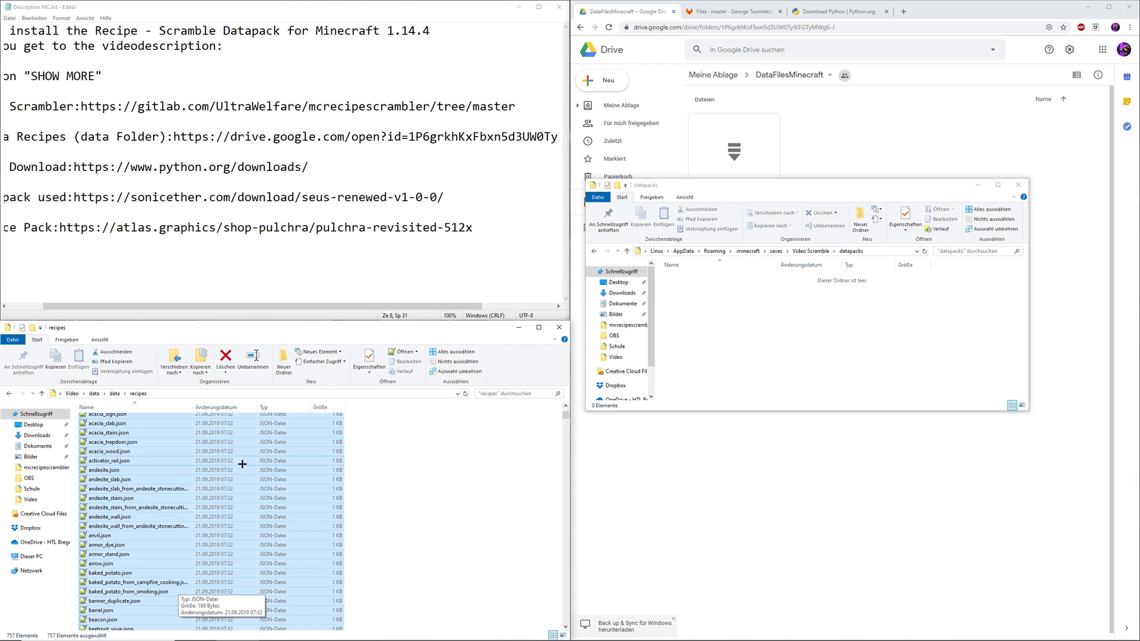
key(ctrl+c)
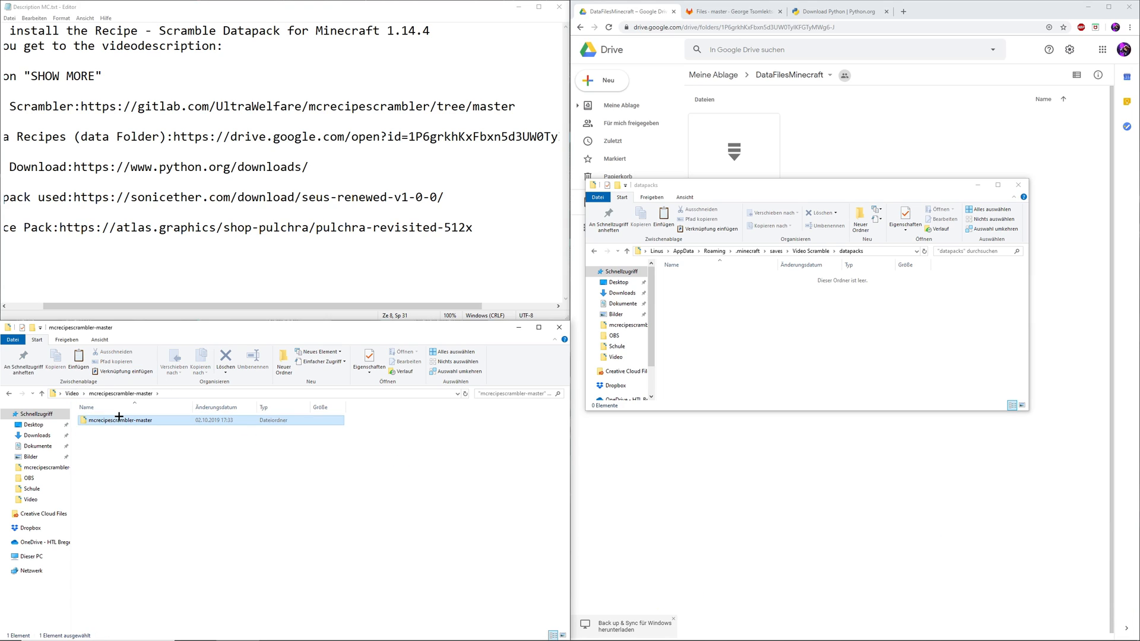
double_click(119, 420)
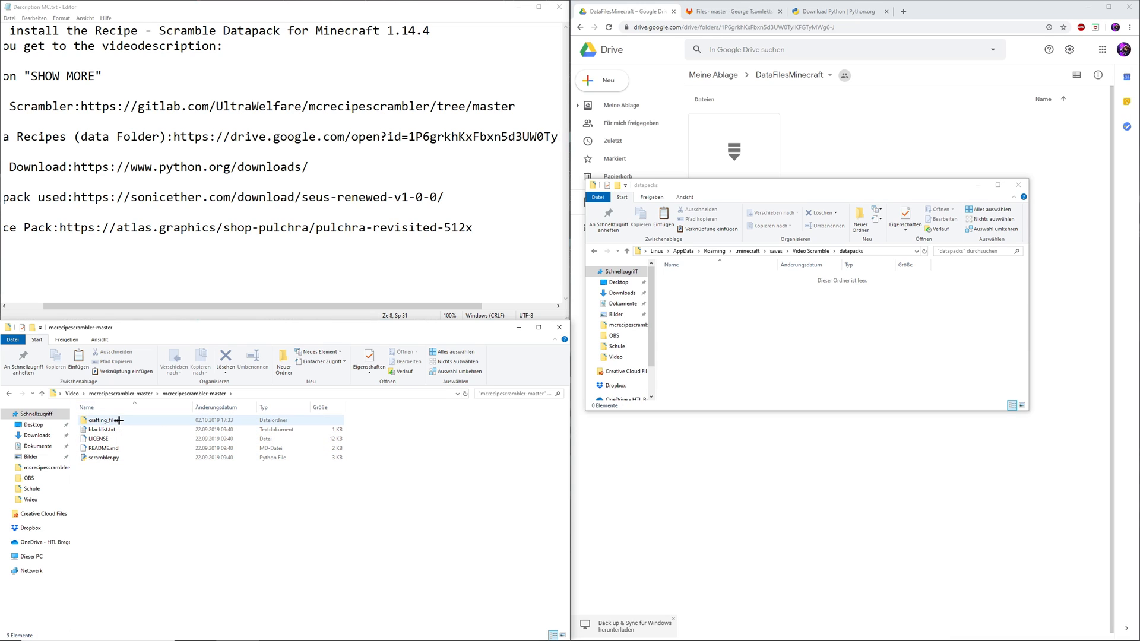
click(106, 421)
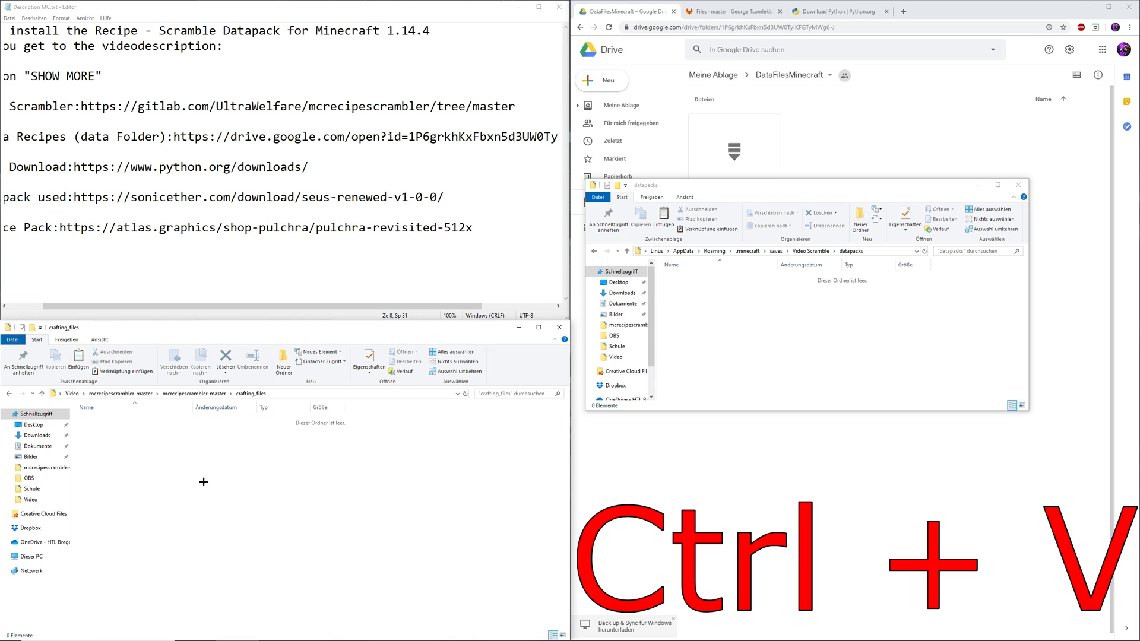
key(ctrl+v)
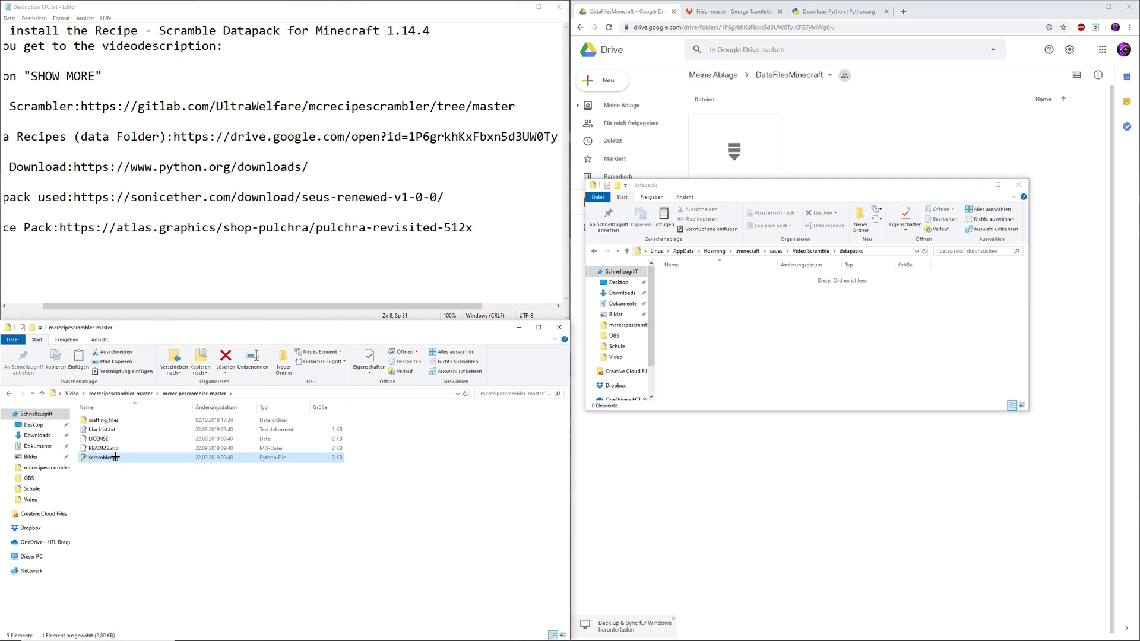
Run scrambler.py and select the scrambler.zip it generates.
double_click(94, 458)
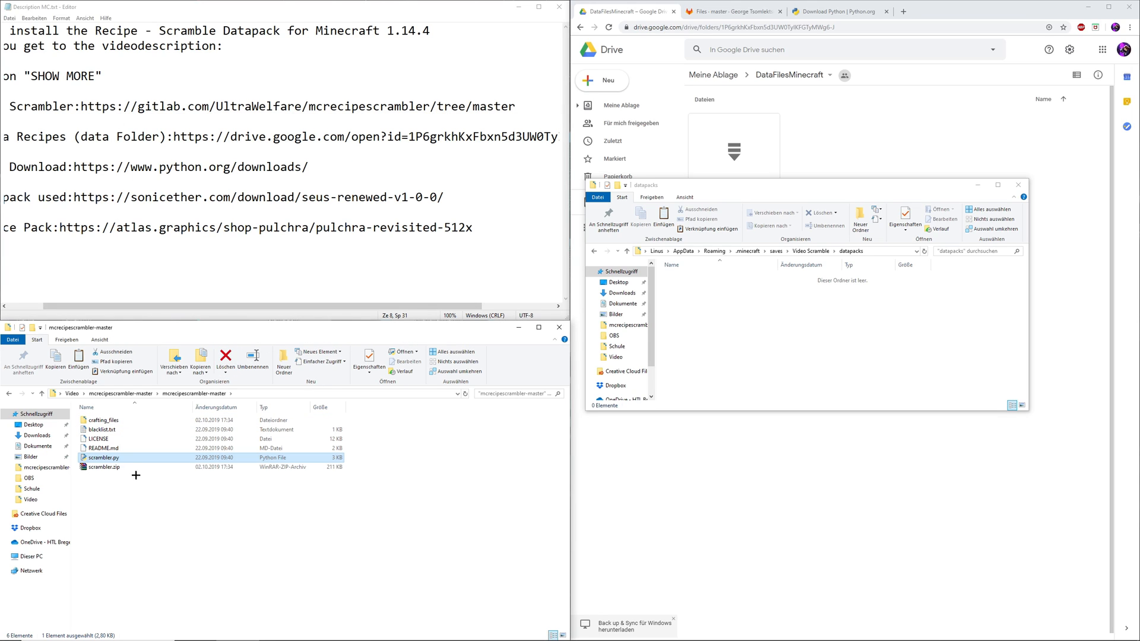
click(104, 467)
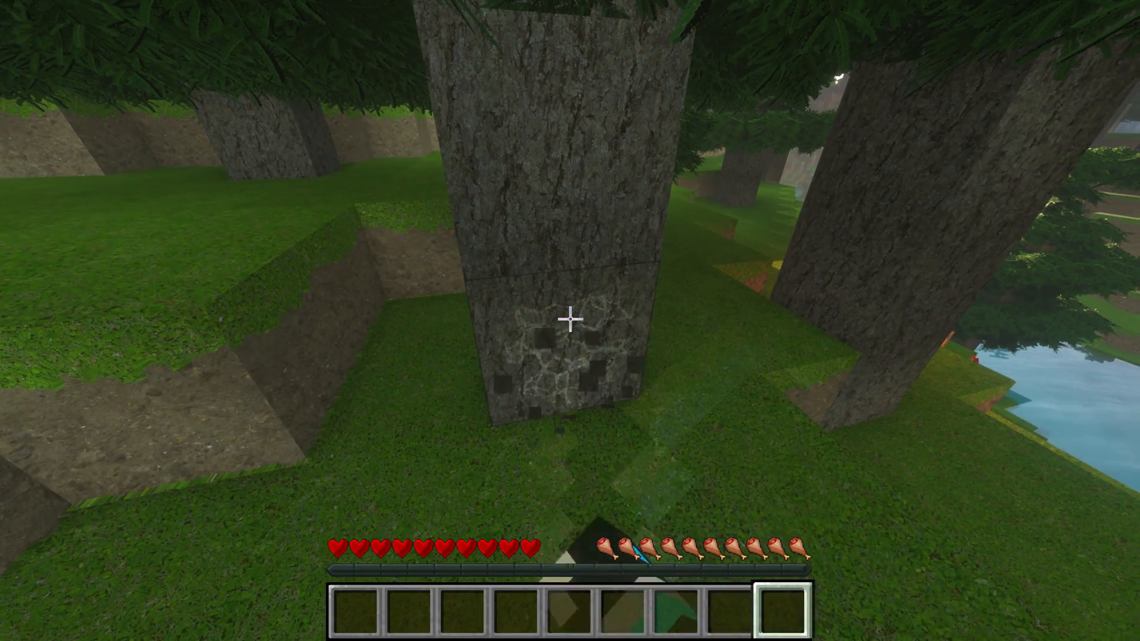
Chop a spruce log and try it in the inventory crafting grid, which yields no planks.
click(569, 320)
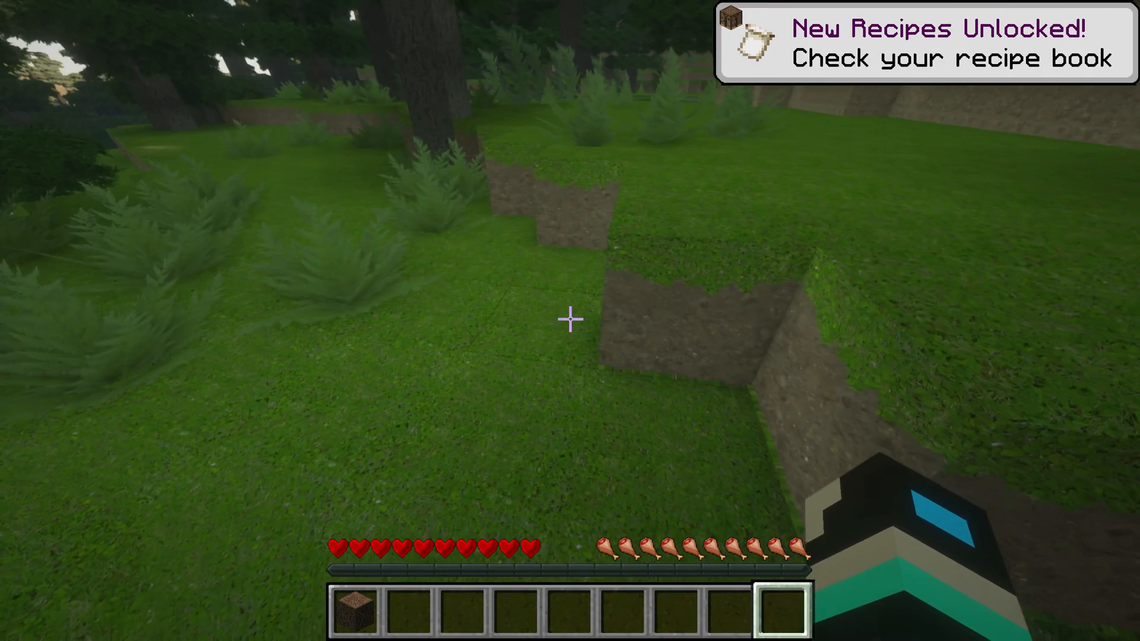
key(e)
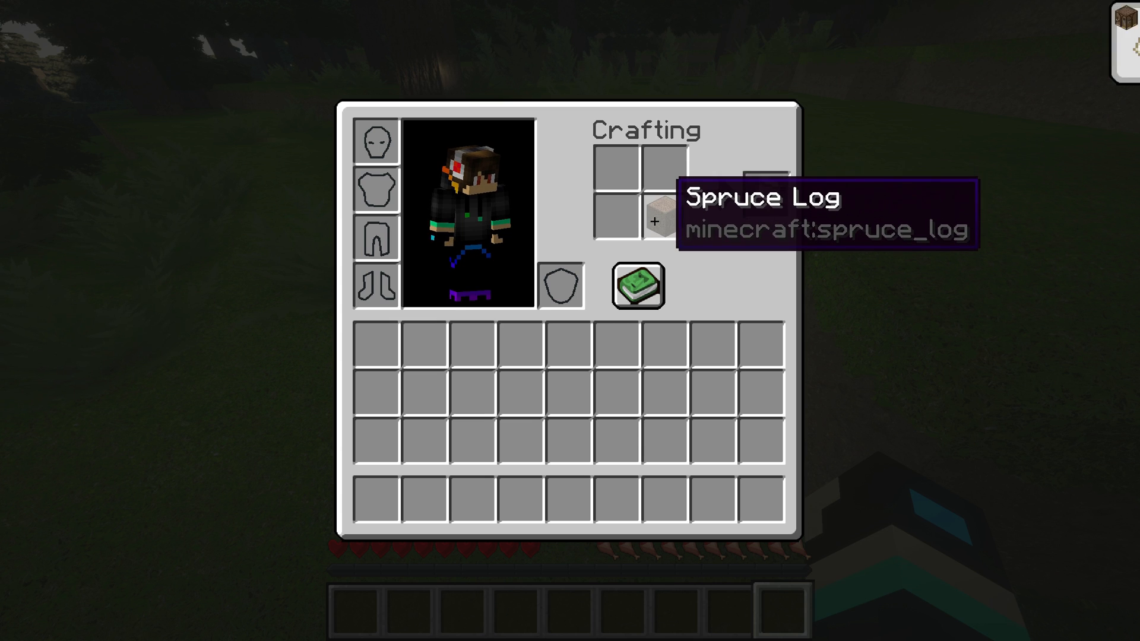
key(Escape)
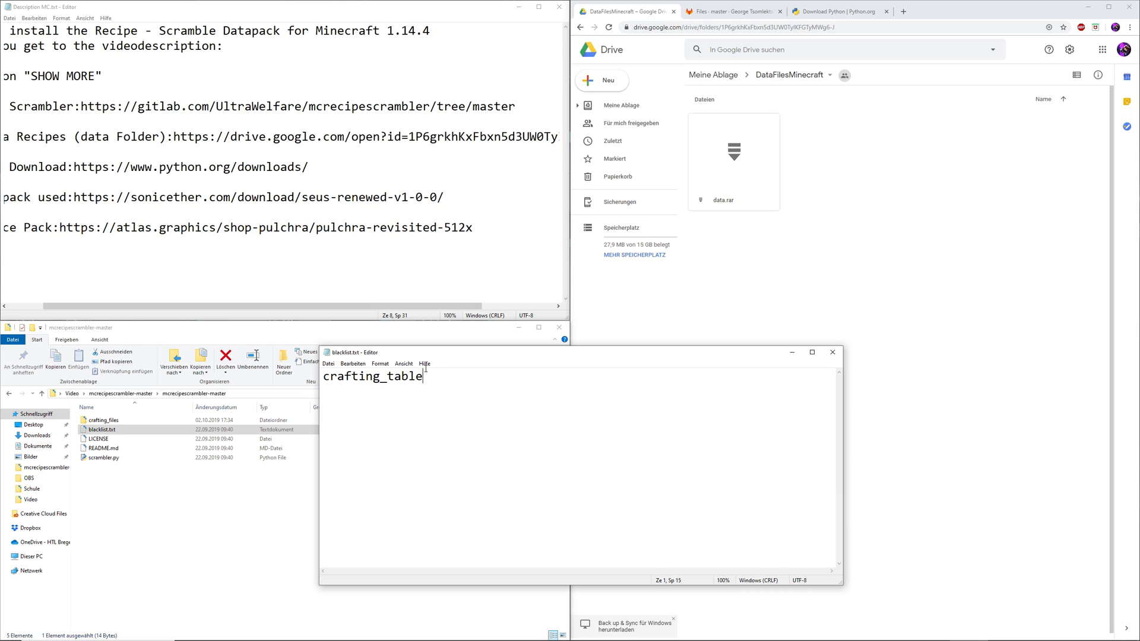
Move the blacklist.txt Notepad window aside to reach File Explorer.
drag(356, 351, 338, 331)
text(planks)
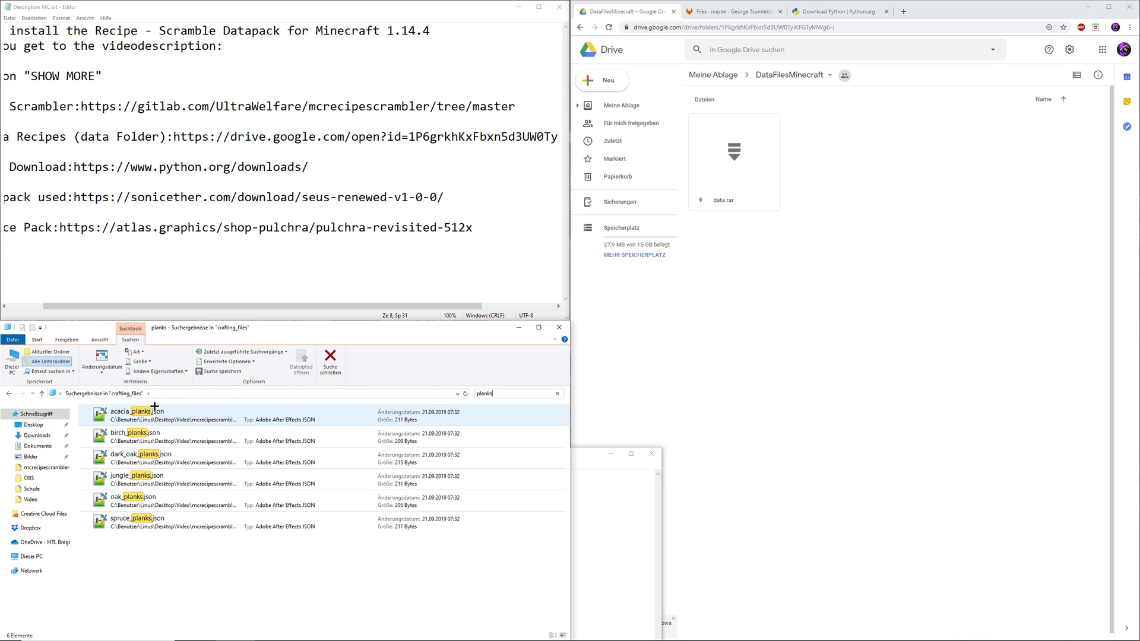
Add acacia_planks and birch_planks (and the other planks) to blacklist.txt, then close it.
click(134, 437)
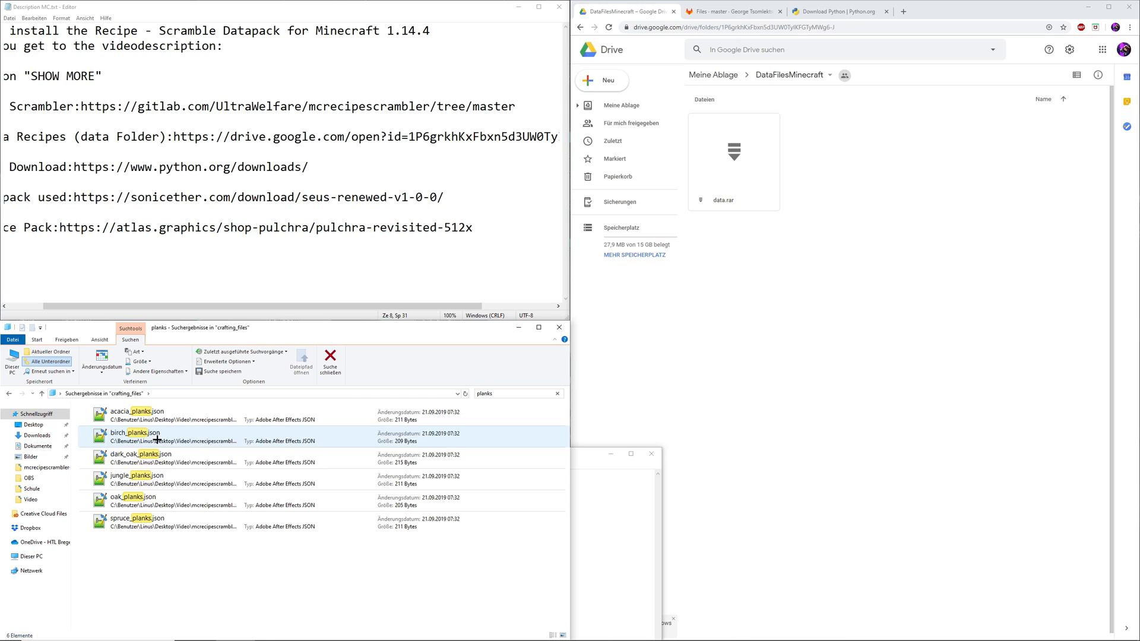
click(135, 411)
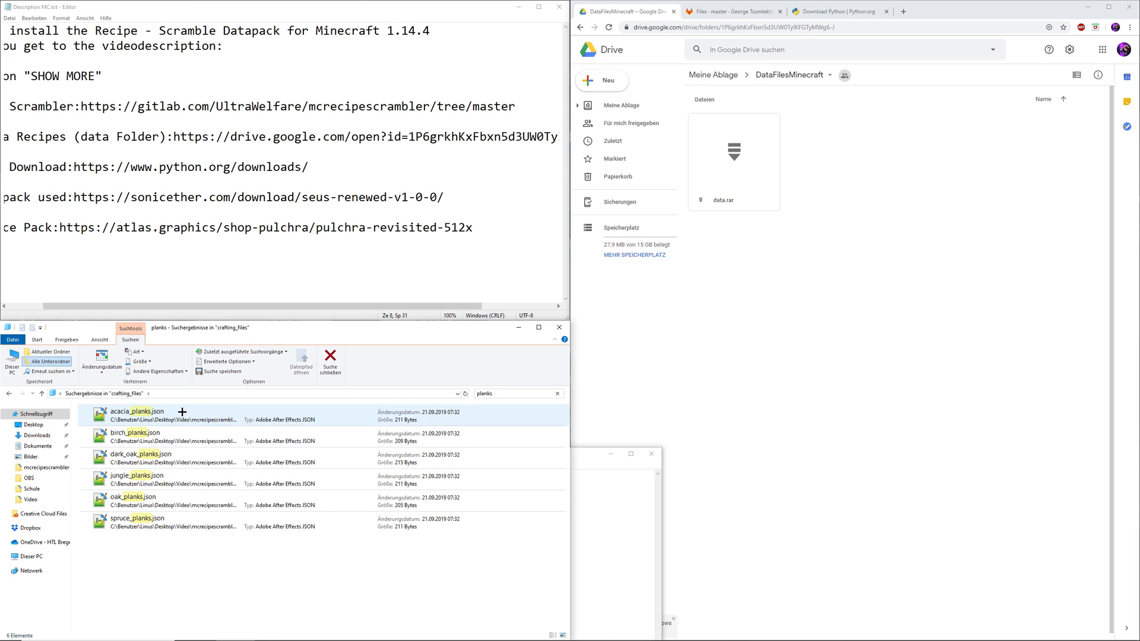
click(137, 416)
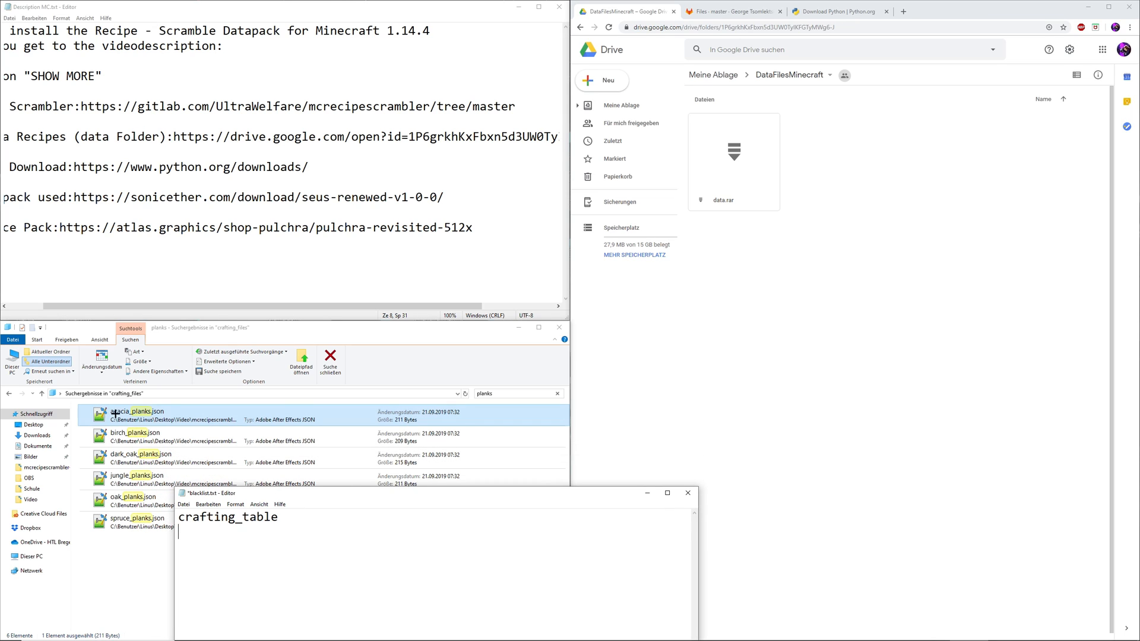
mouse_move(154, 414)
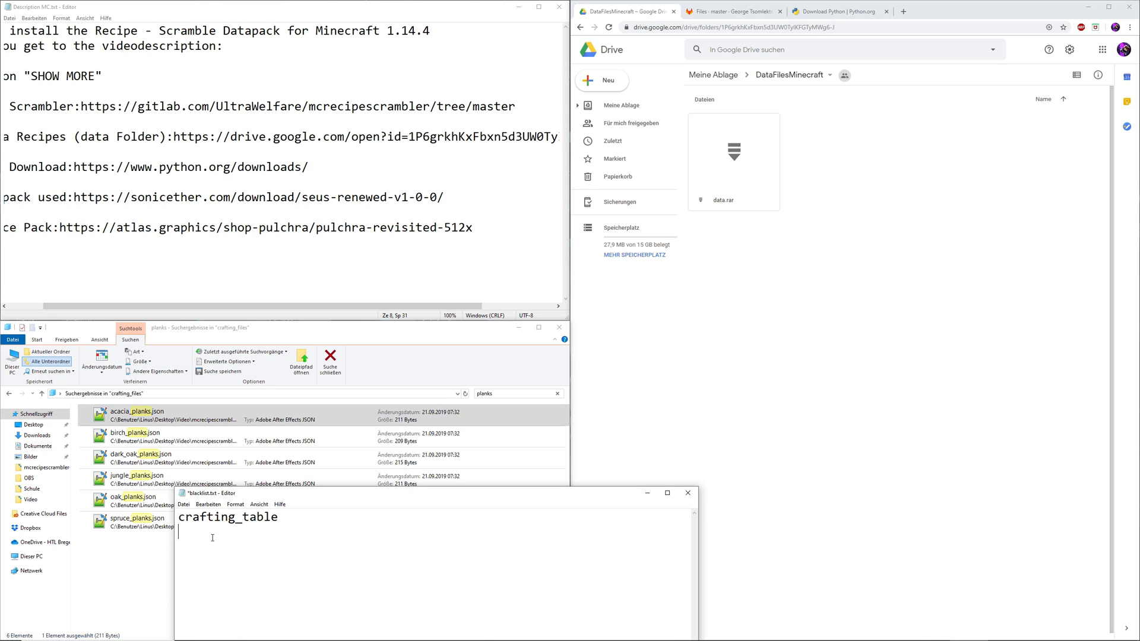
text(acacia)
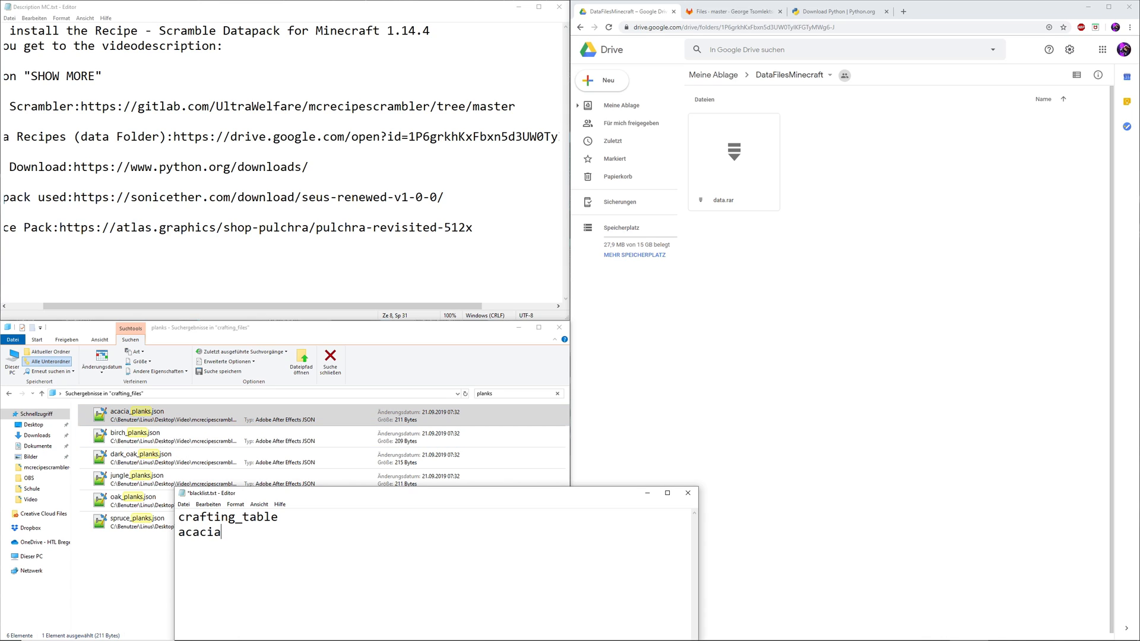
text(_planks)
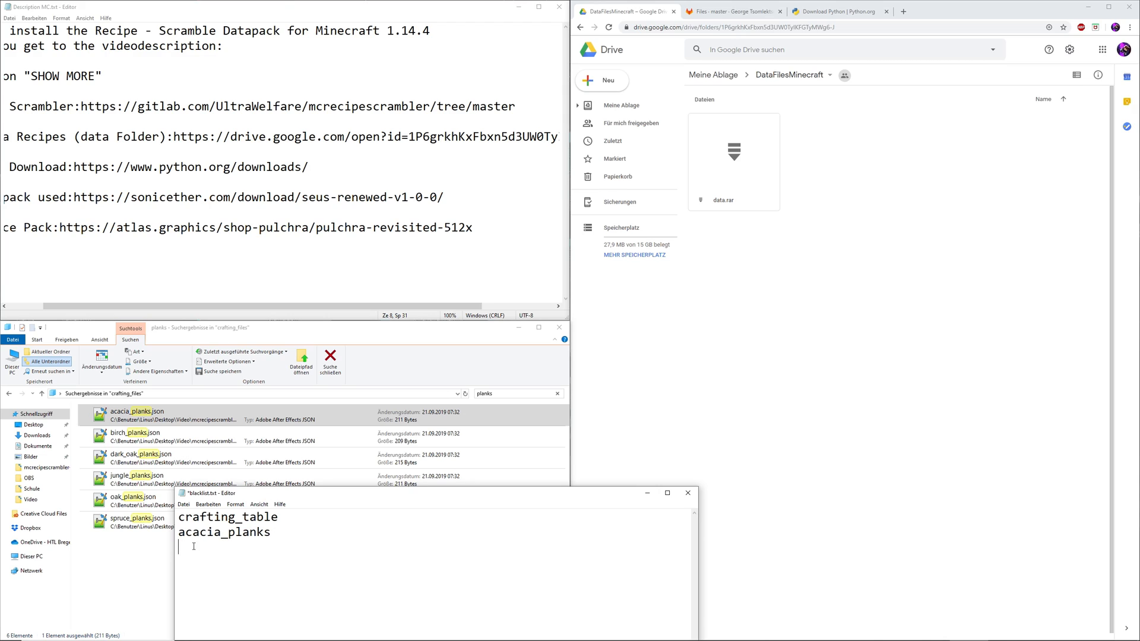
text(birch_planks)
text(spruce_planks)
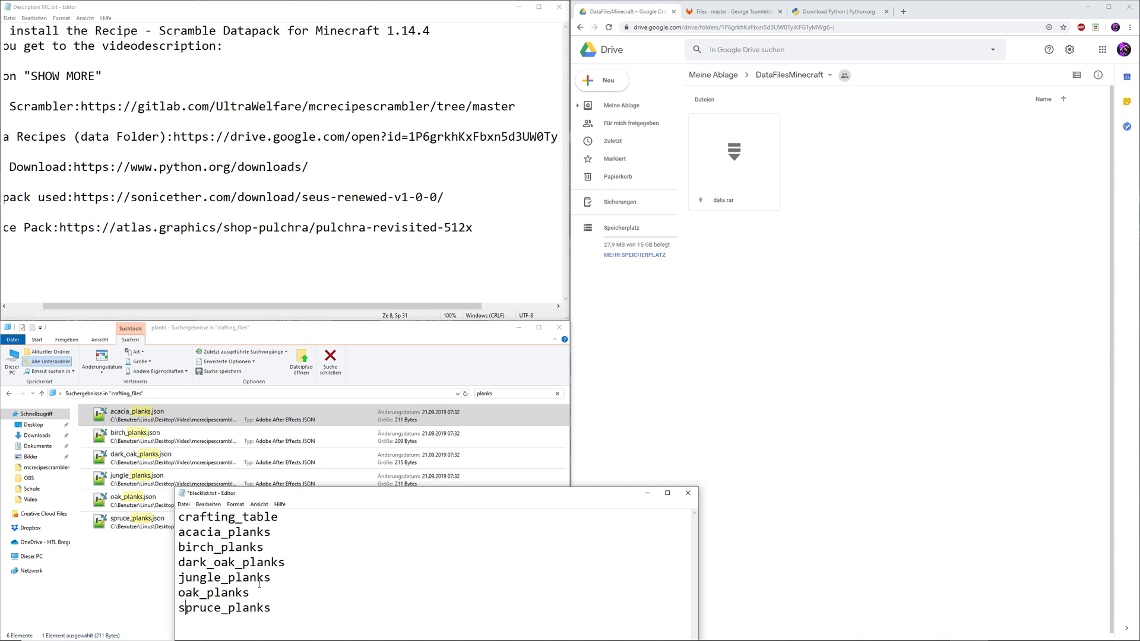
click(209, 503)
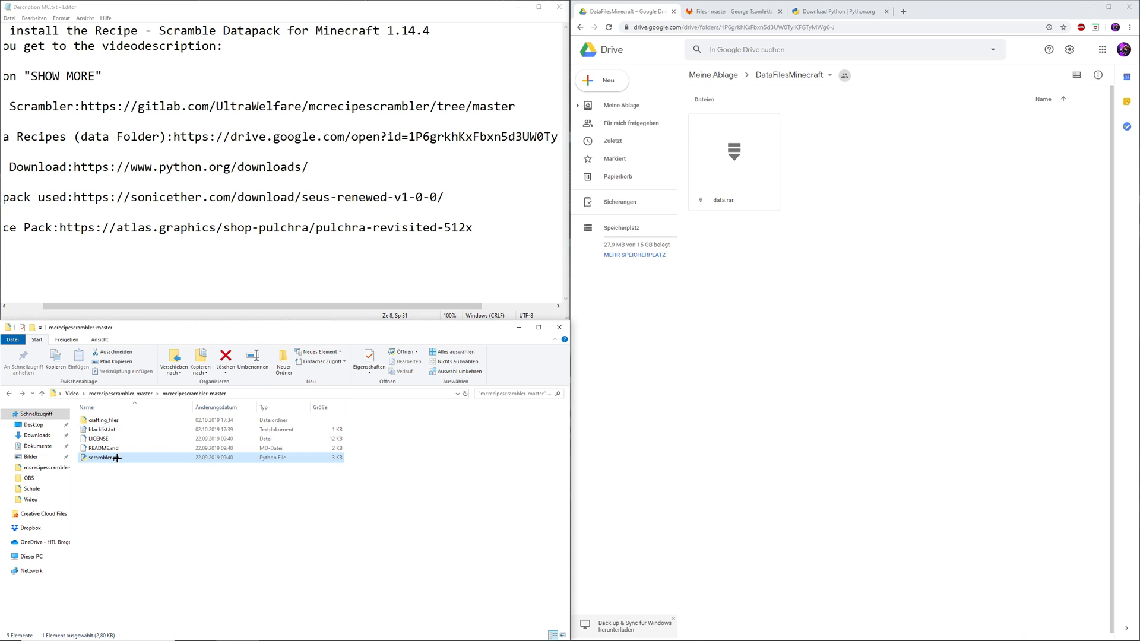
Rerun scrambler.py with the new blacklist and launch Minecraft to test the datapack.
double_click(101, 457)
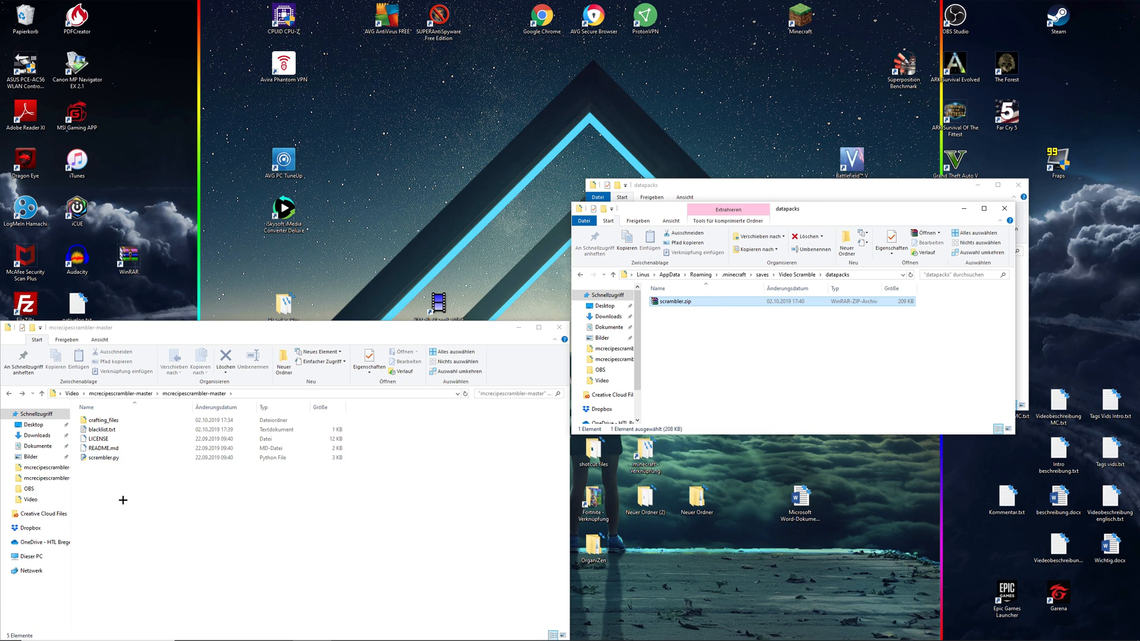
double_click(101, 430)
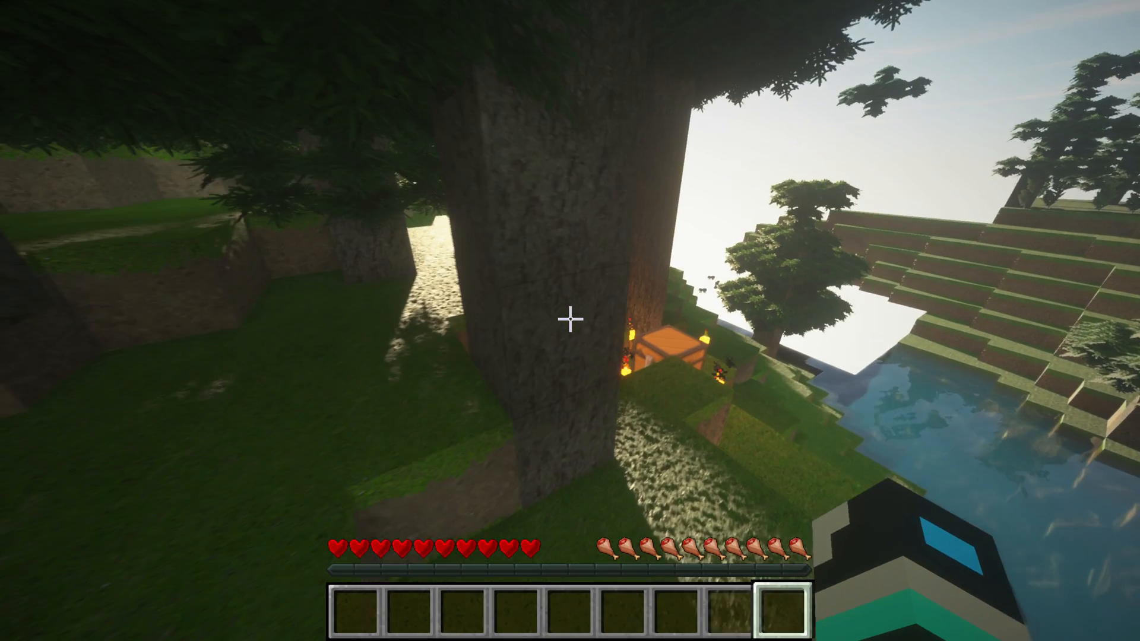
Craft four planks into a Crafting Table and take it into the hotbar.
key(e)
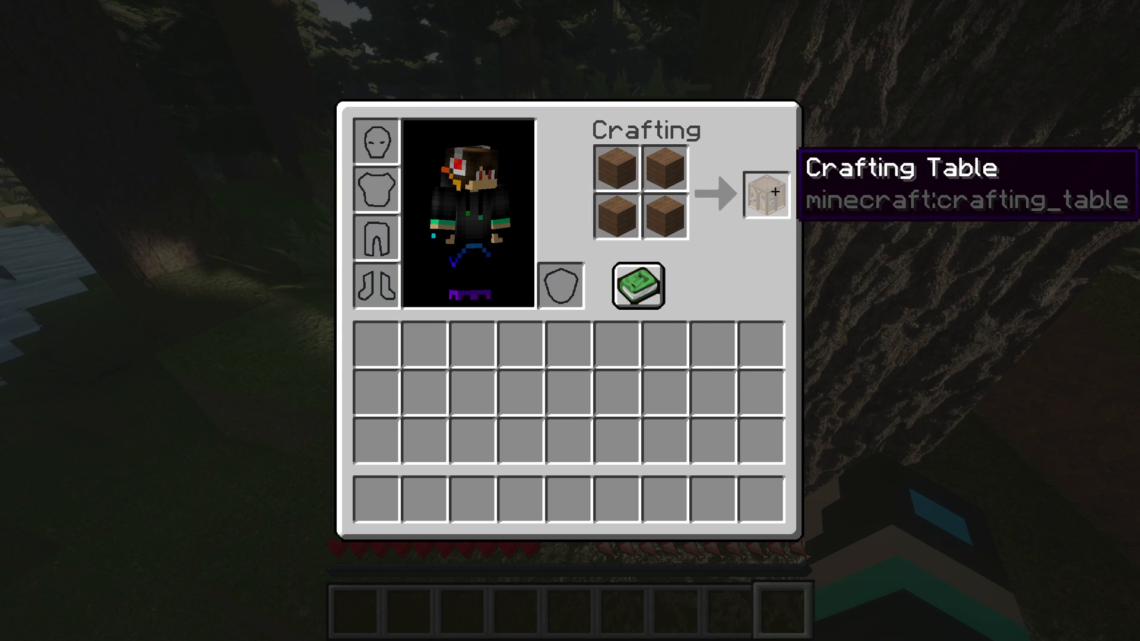
click(762, 192)
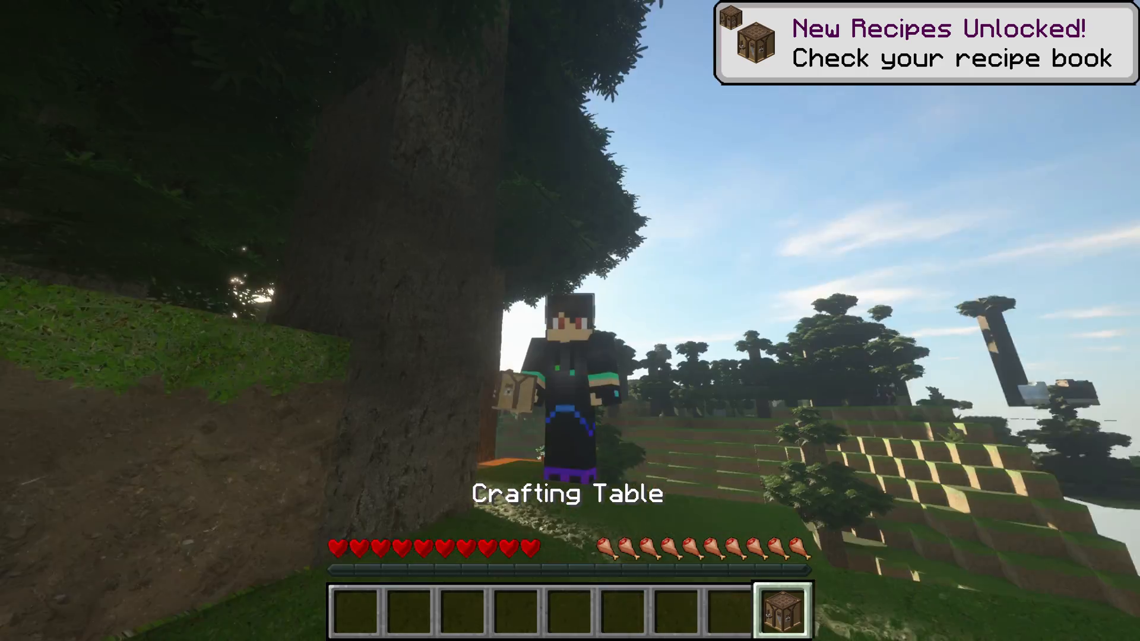